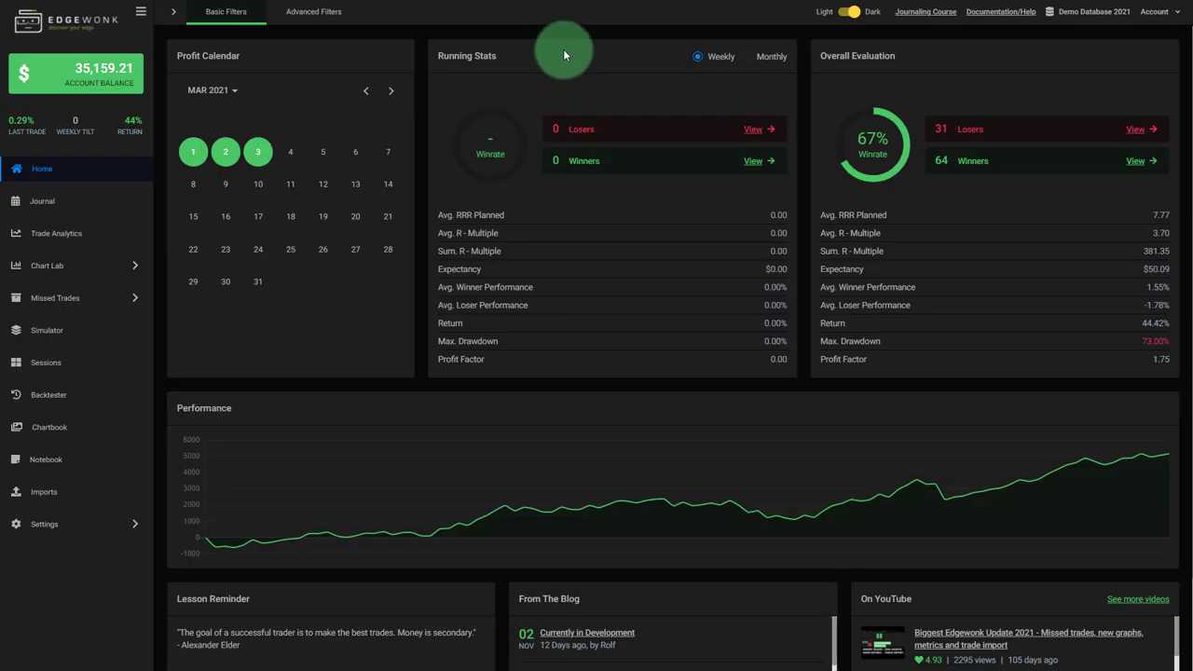
pyautogui.moveTo(242, 389)
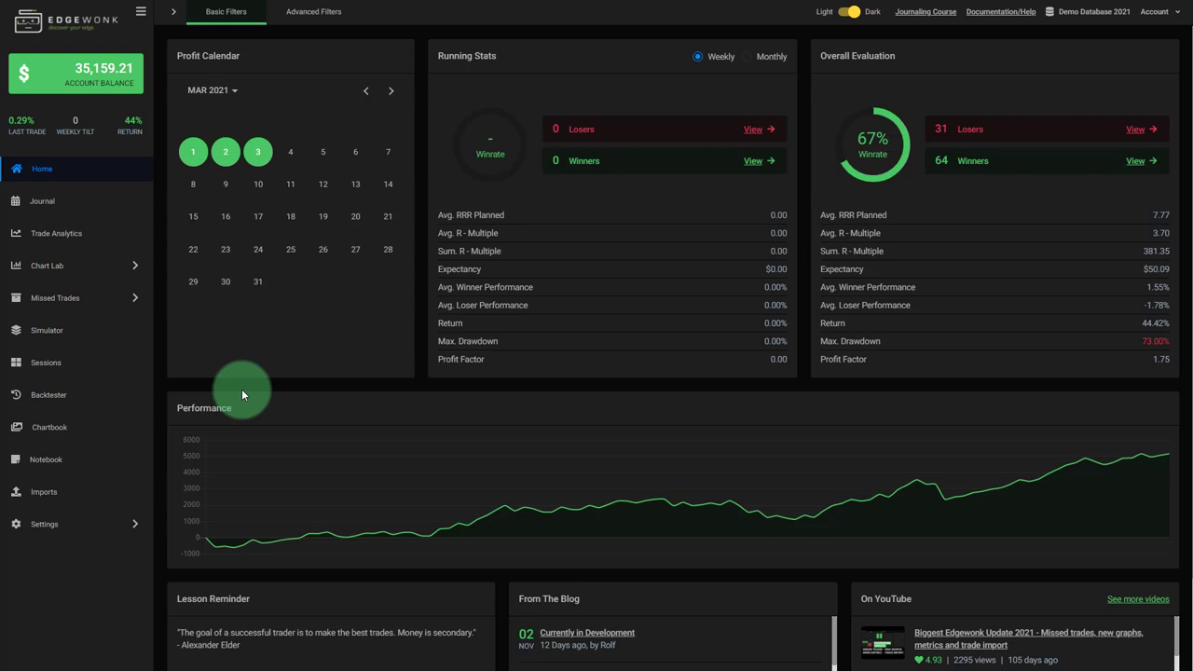
# Open the Backtester section to view the empty Backtests page
pyautogui.click(49, 394)
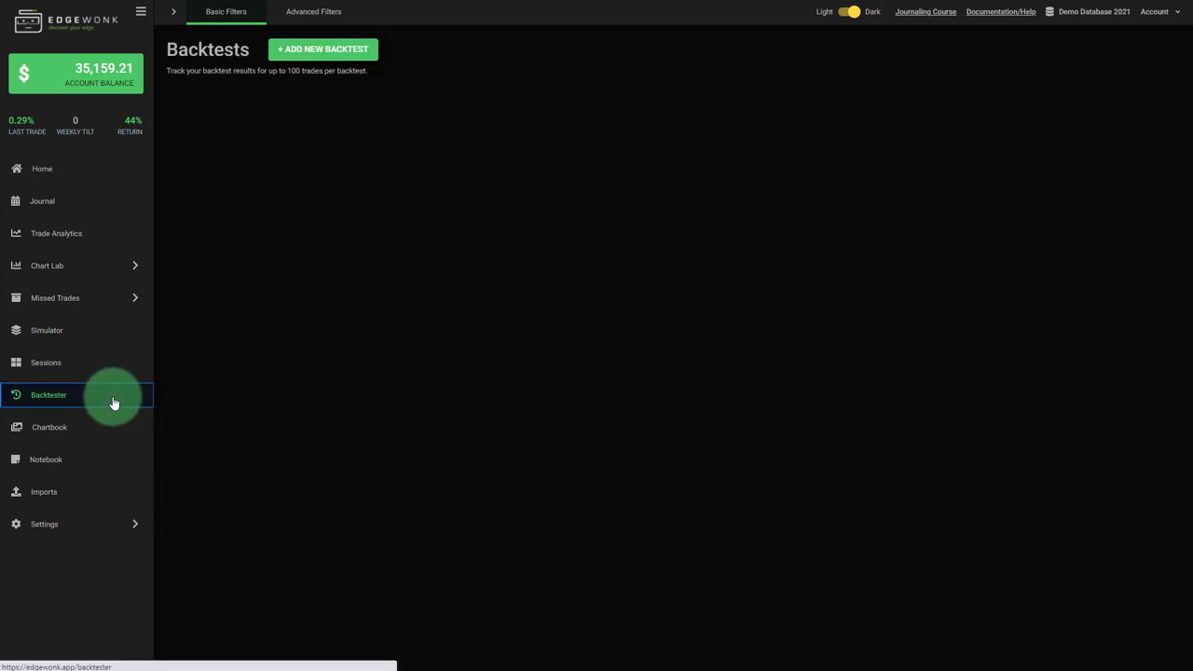
pyautogui.click(48, 394)
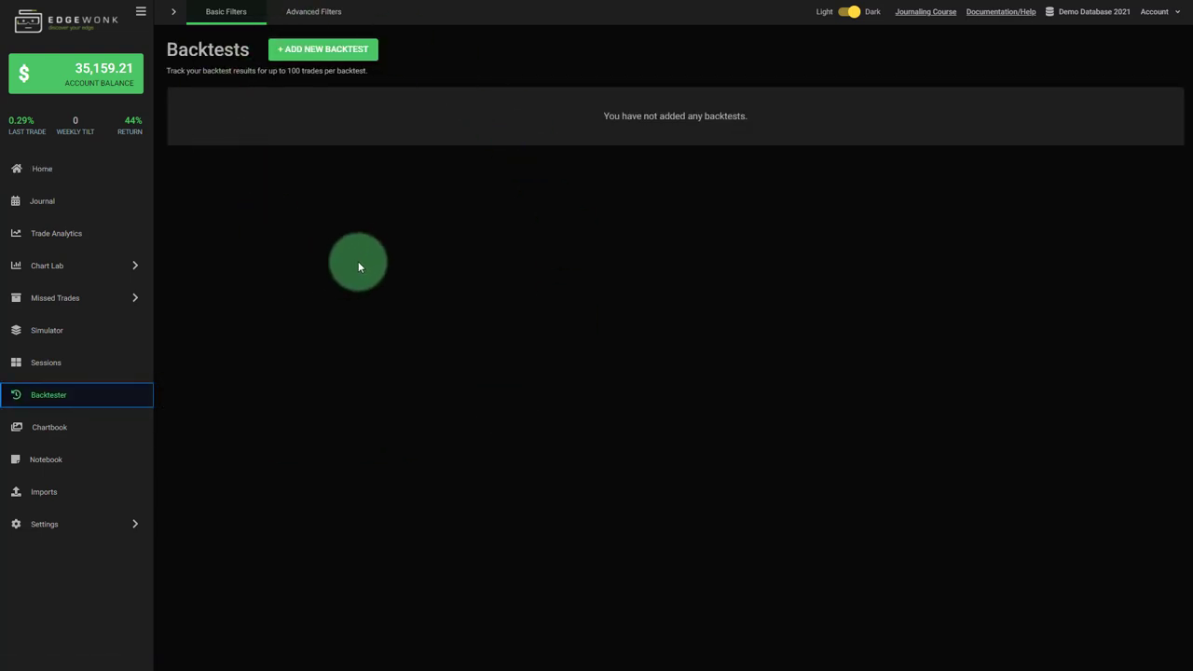
pyautogui.moveTo(678, 314)
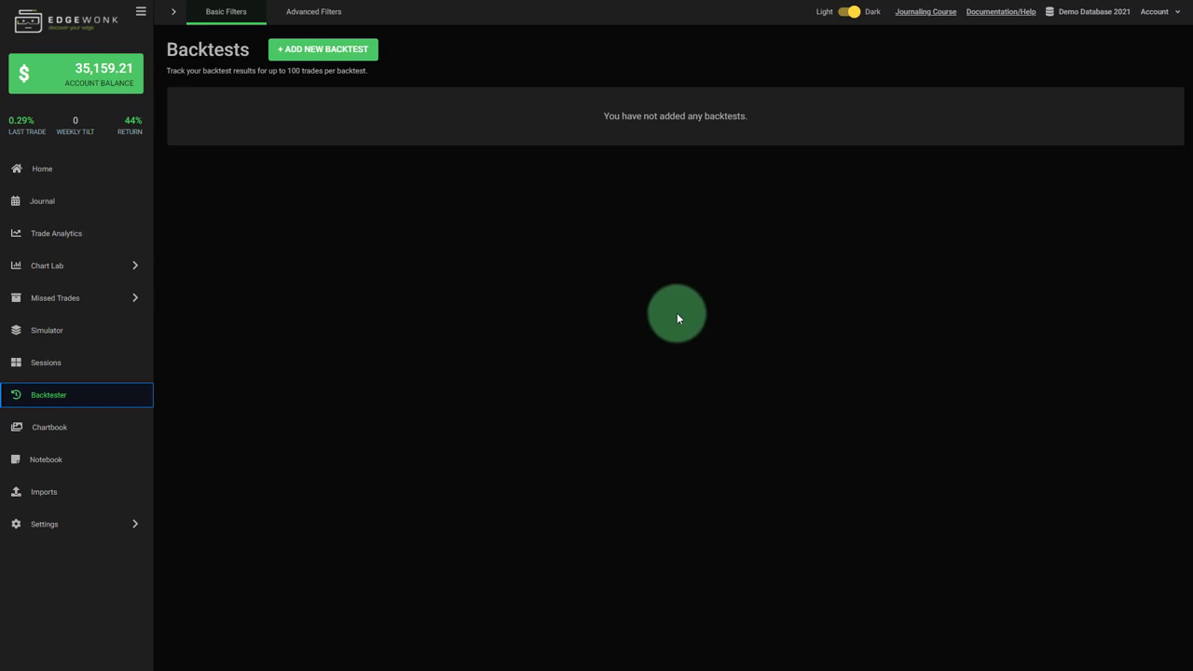
pyautogui.moveTo(602, 68)
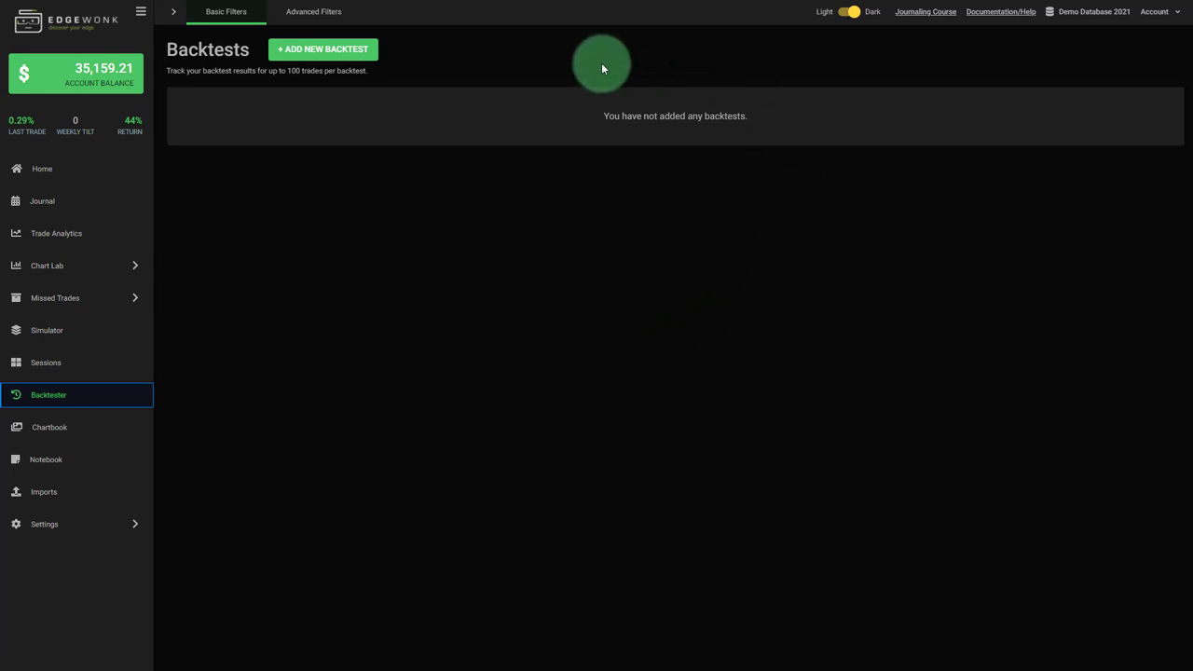
pyautogui.moveTo(317, 245)
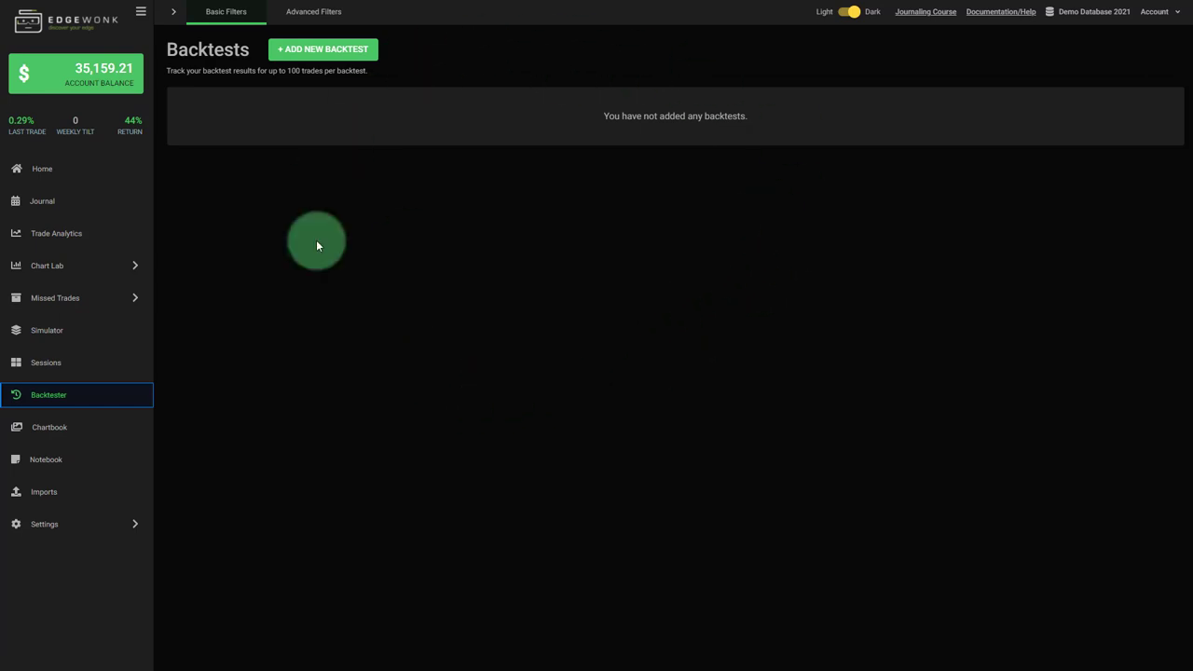
pyautogui.moveTo(247, 67)
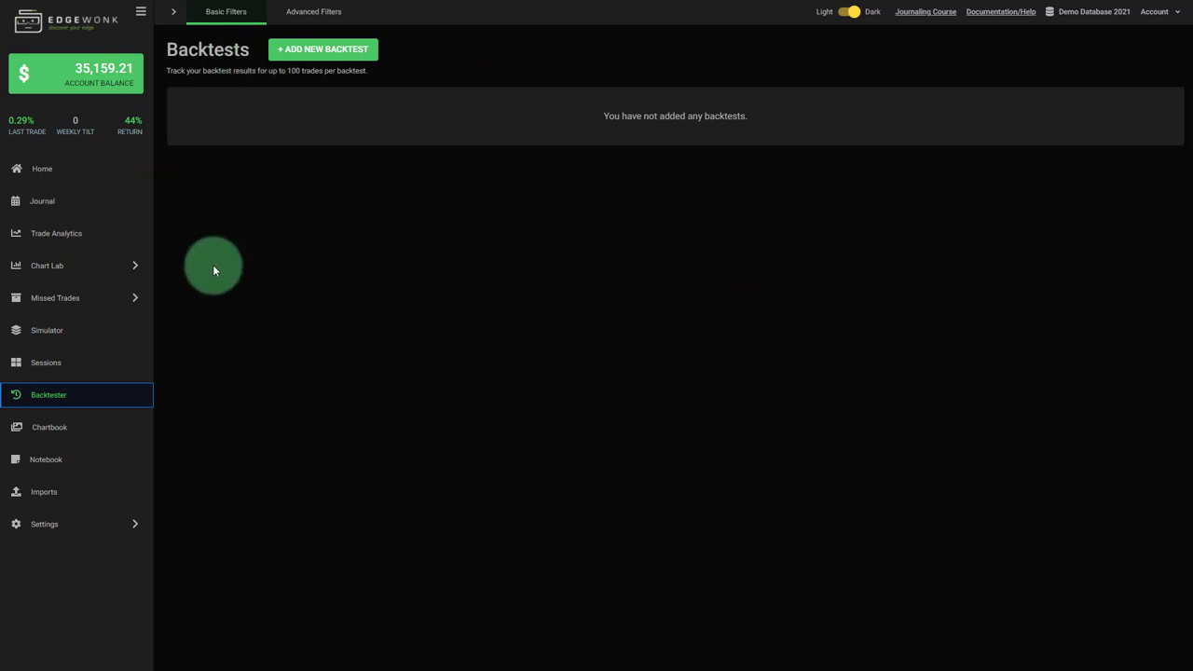
pyautogui.moveTo(455, 443)
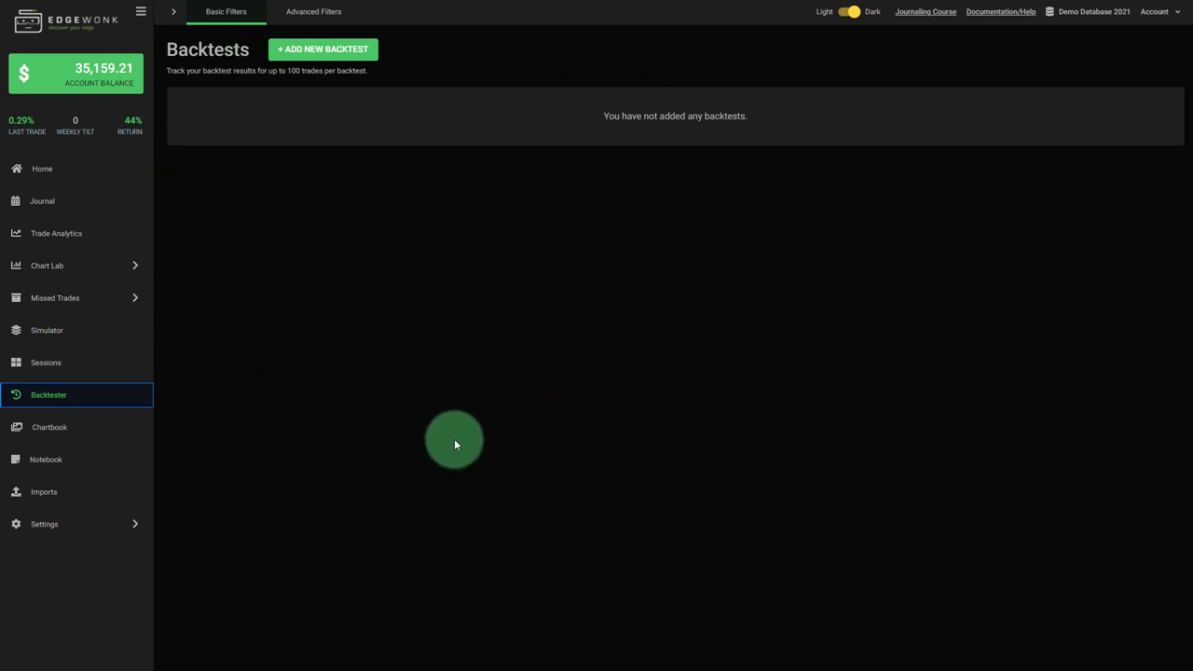
pyautogui.moveTo(91, 207)
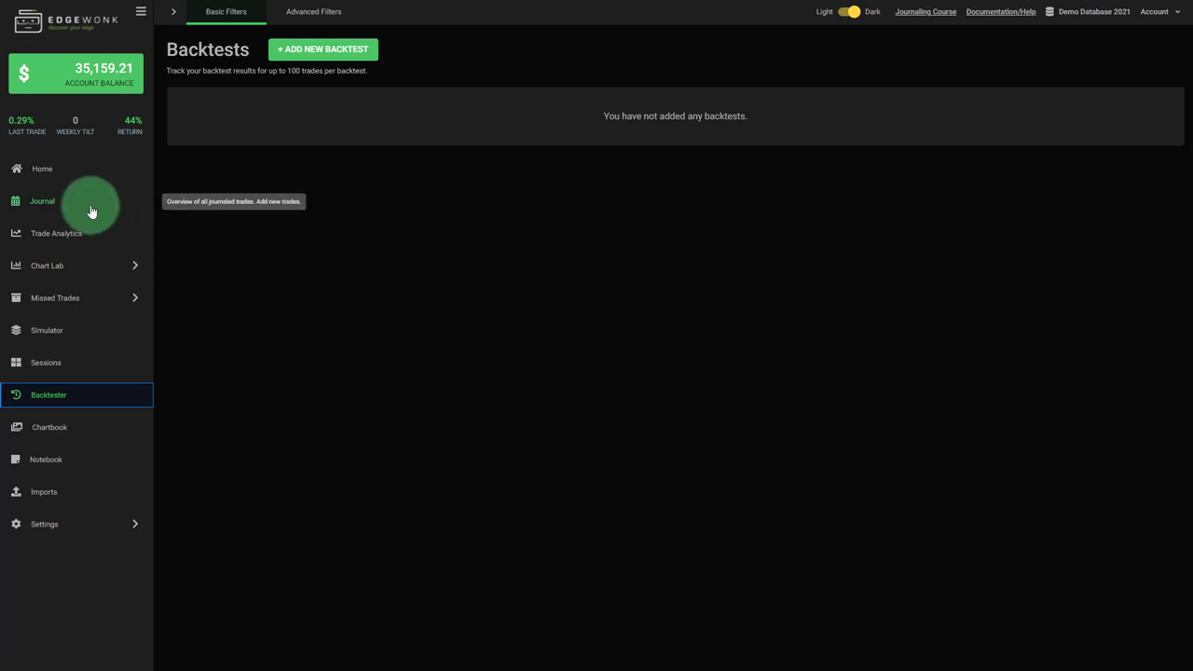
# Browse the trade Journal and the Chart Lab Trade Management chart
pyautogui.click(42, 200)
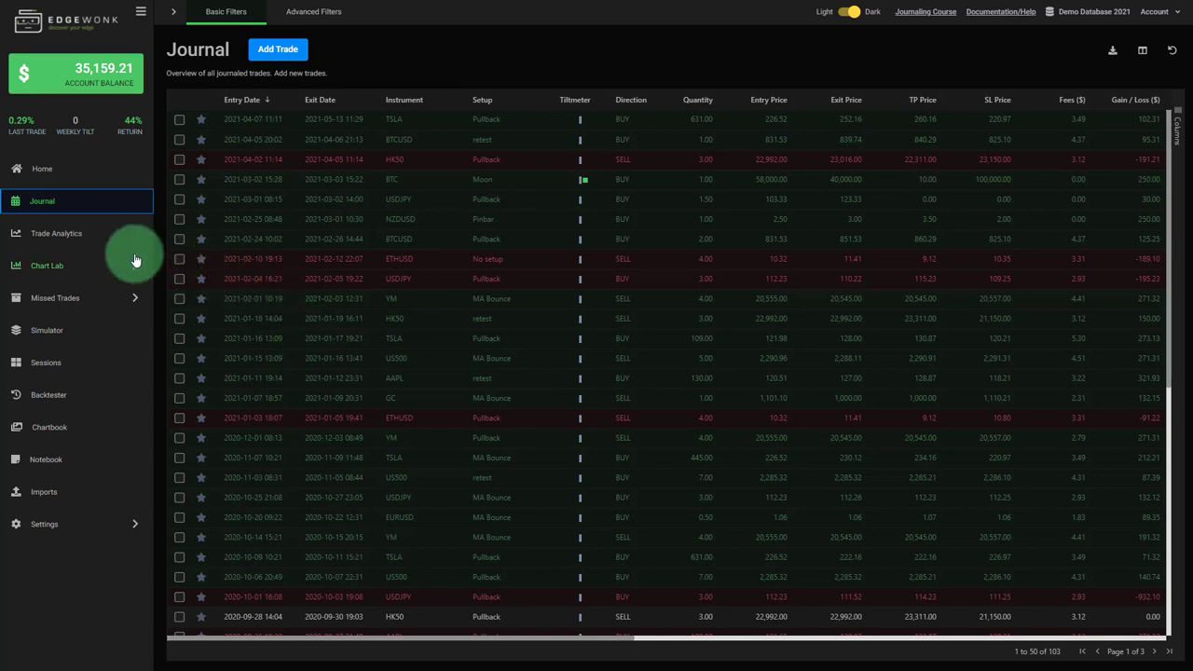
pyautogui.click(56, 233)
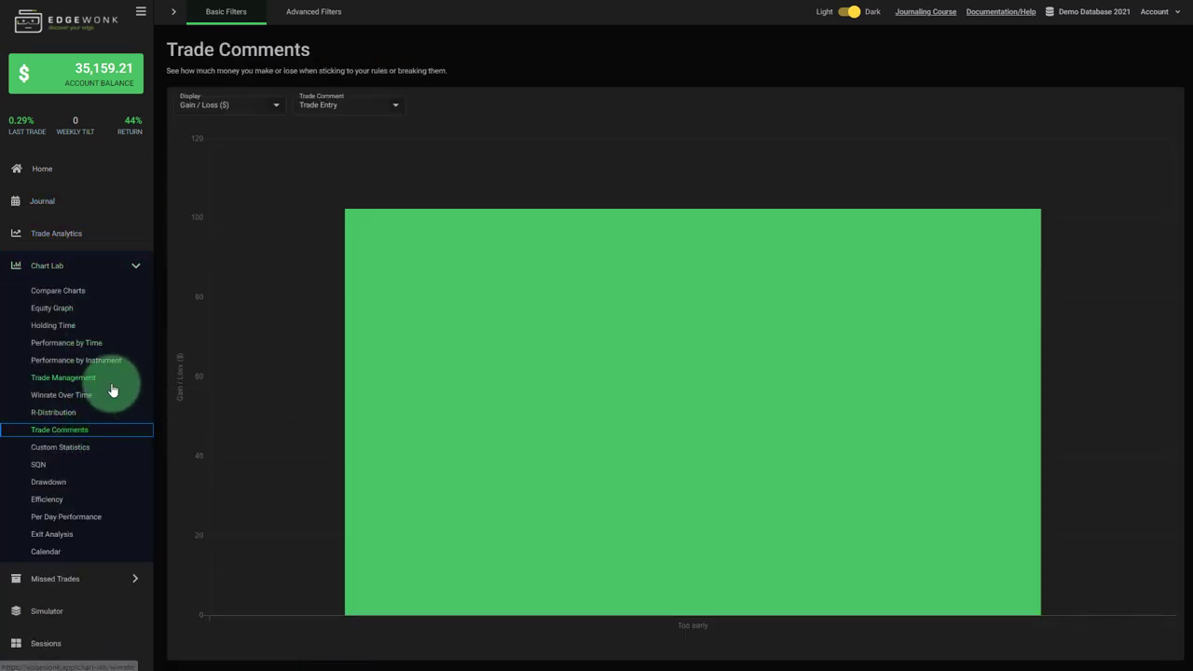
pyautogui.click(63, 378)
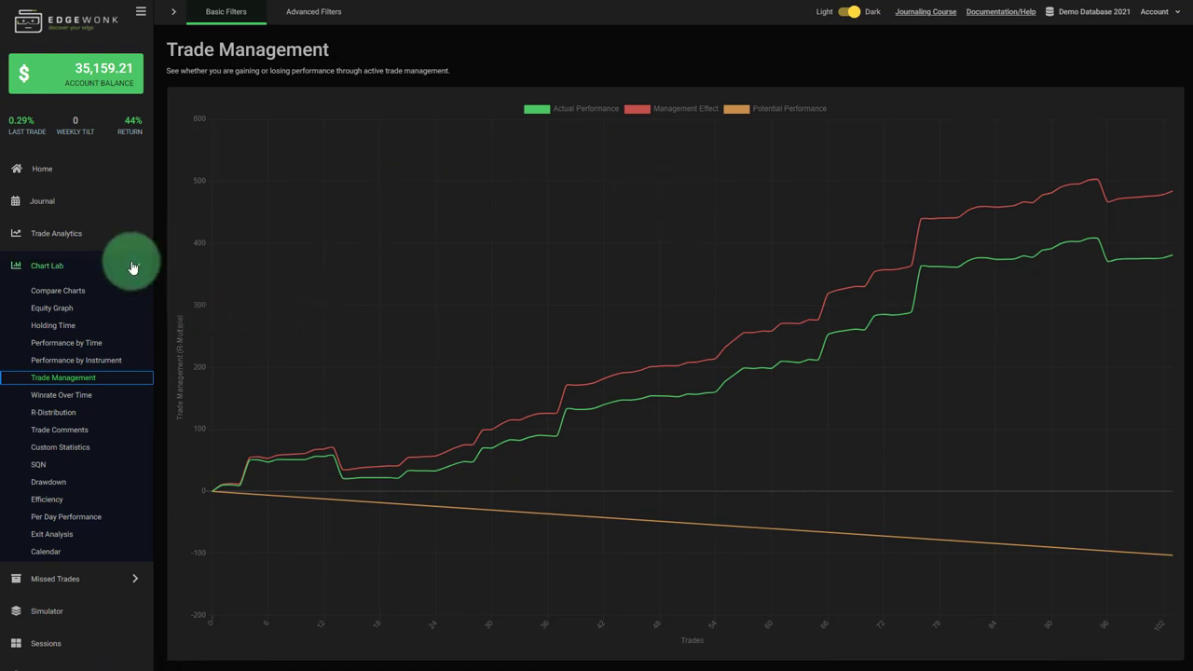
pyautogui.click(46, 459)
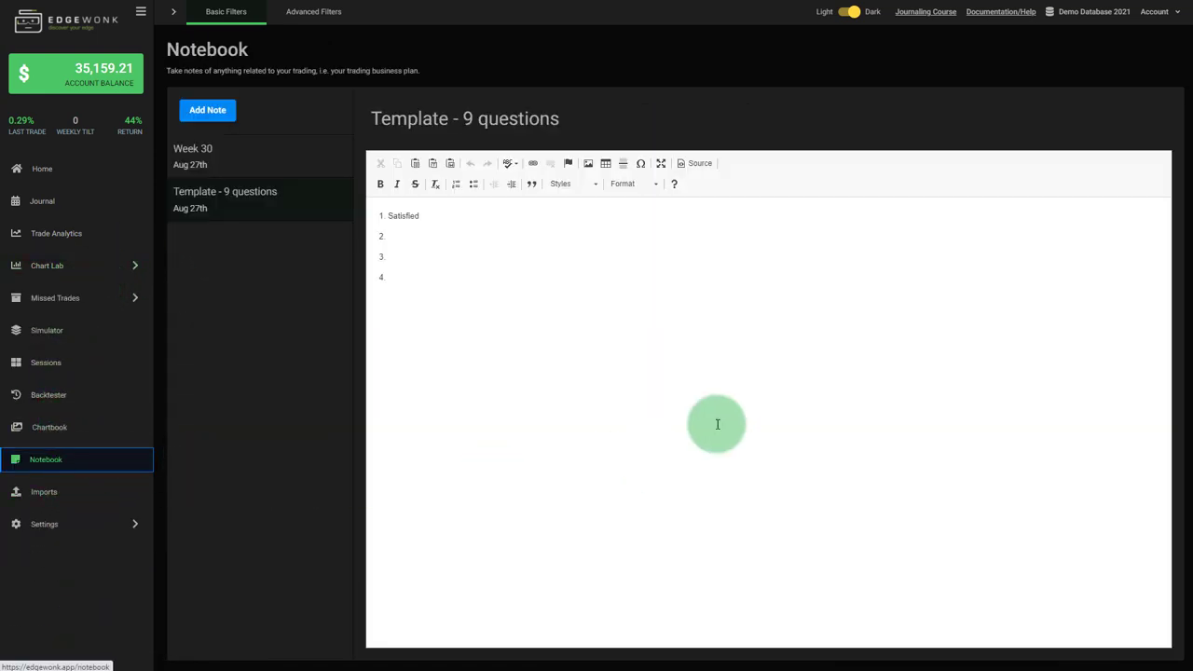
pyautogui.moveTo(444, 348)
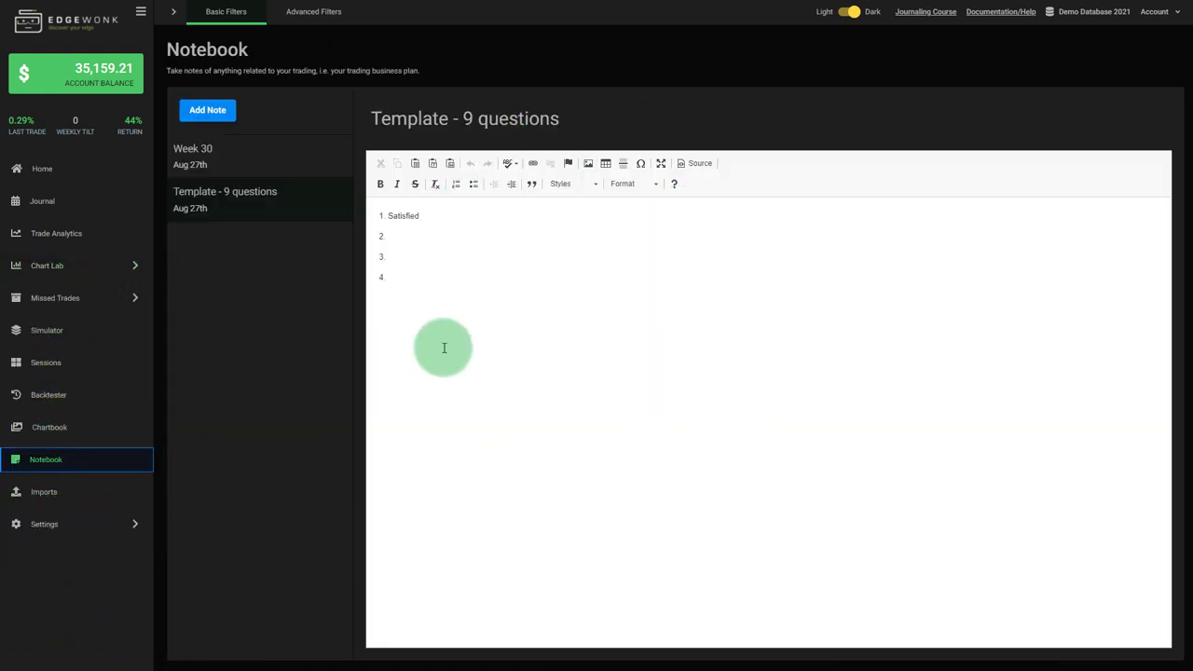
pyautogui.moveTo(418, 303)
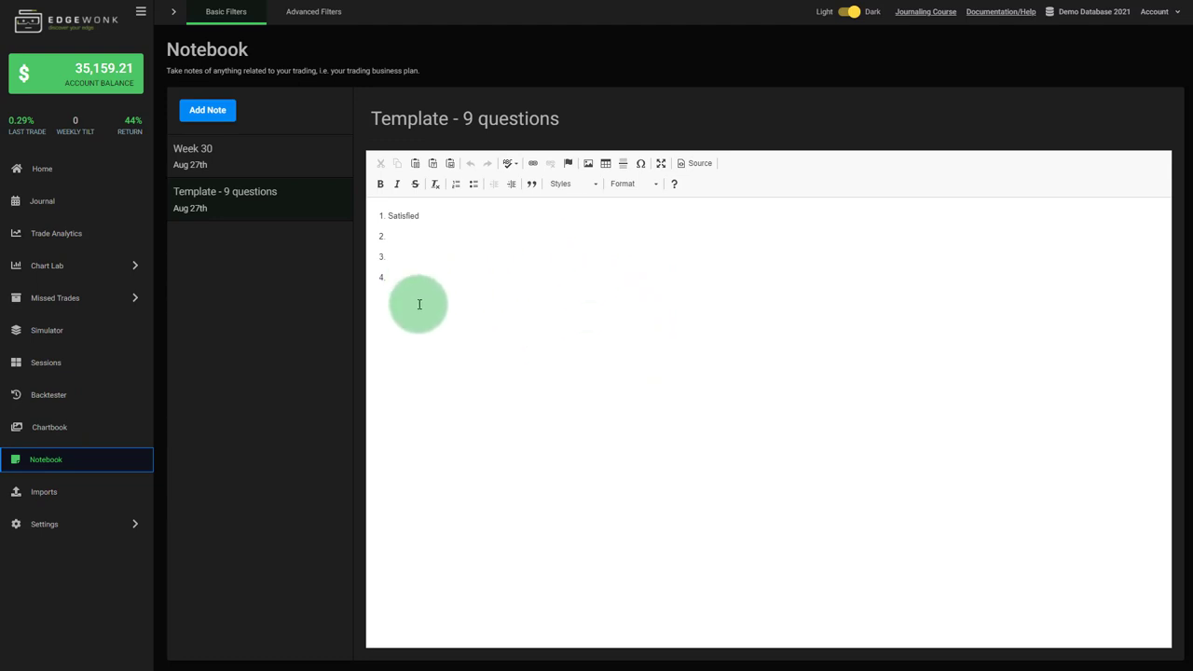
# Visit Chartbook and Sessions, then view the empty Missed Trades Journal
pyautogui.click(48, 427)
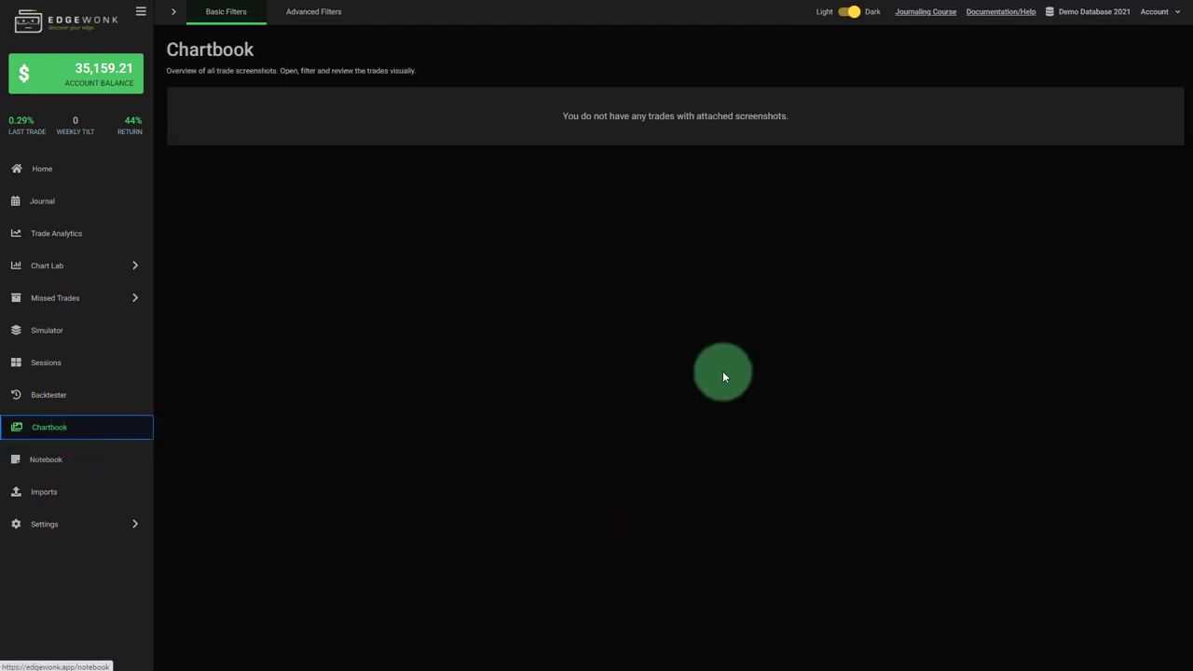
pyautogui.click(46, 362)
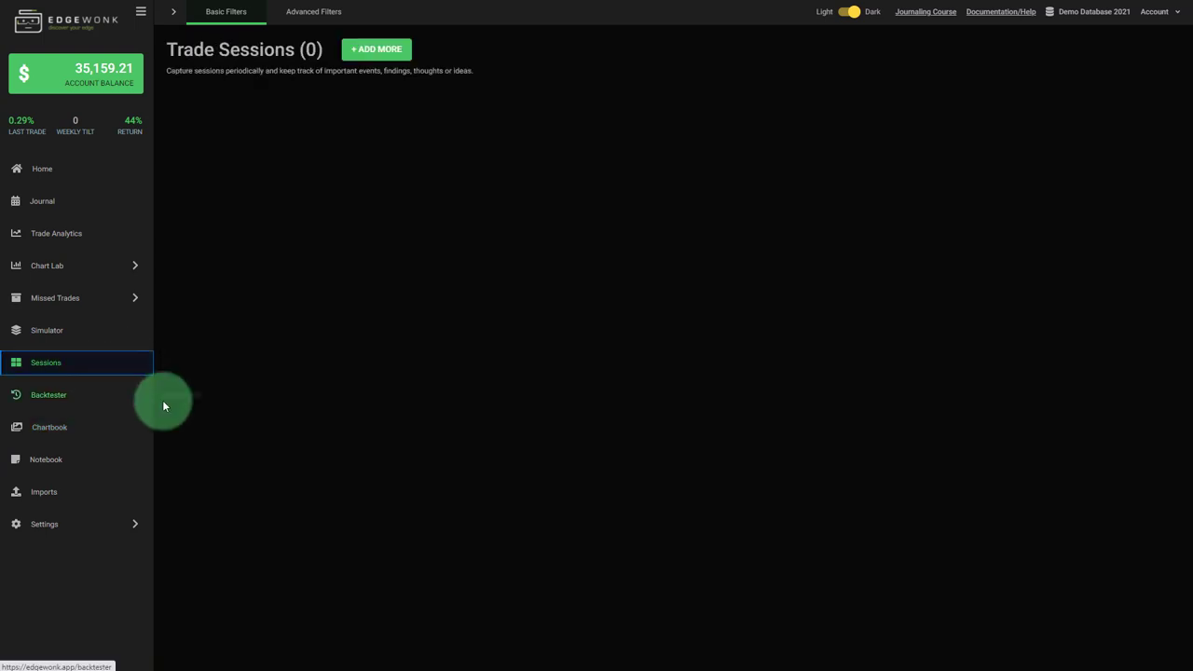
pyautogui.click(376, 48)
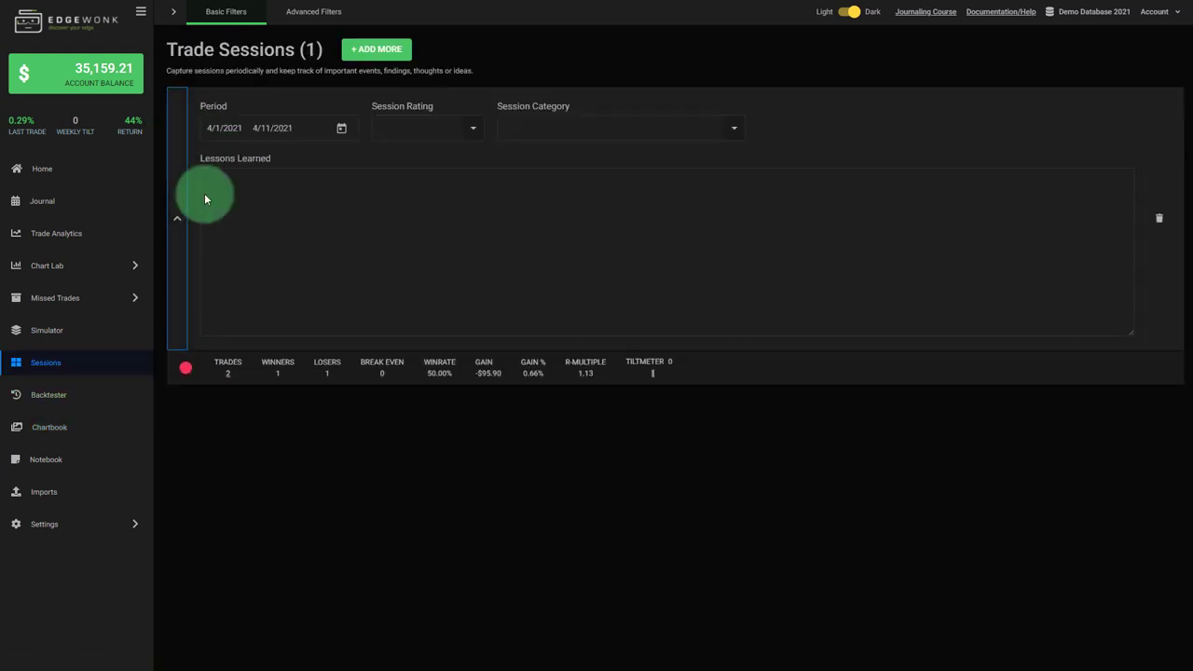
pyautogui.click(178, 218)
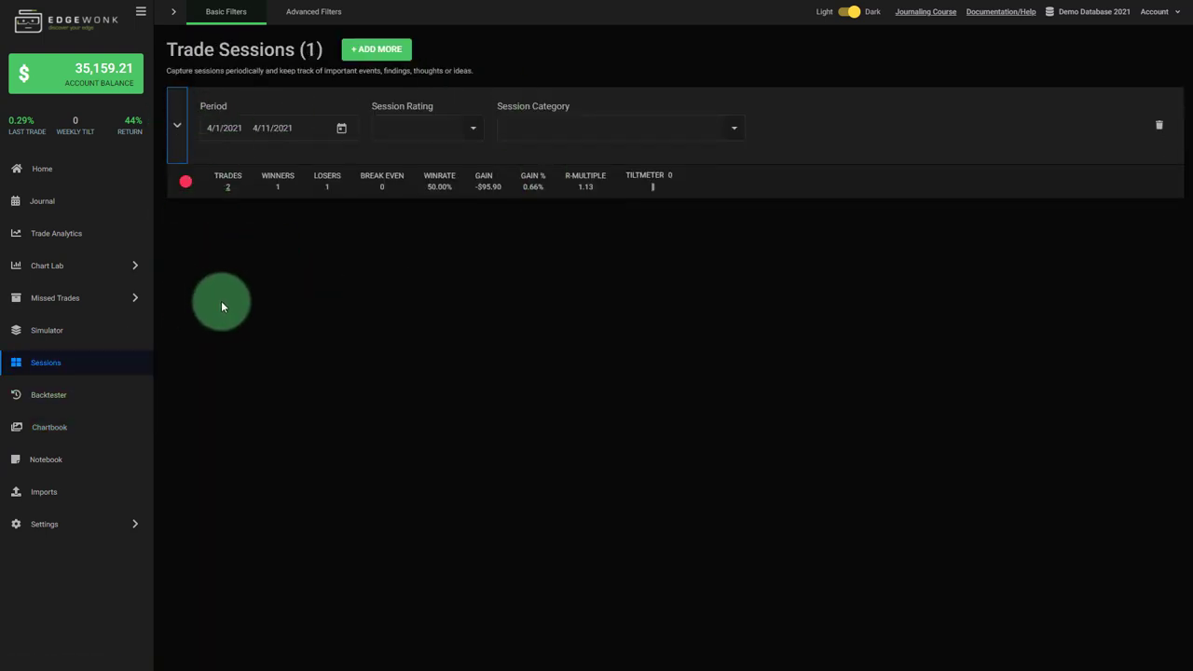
pyautogui.click(55, 298)
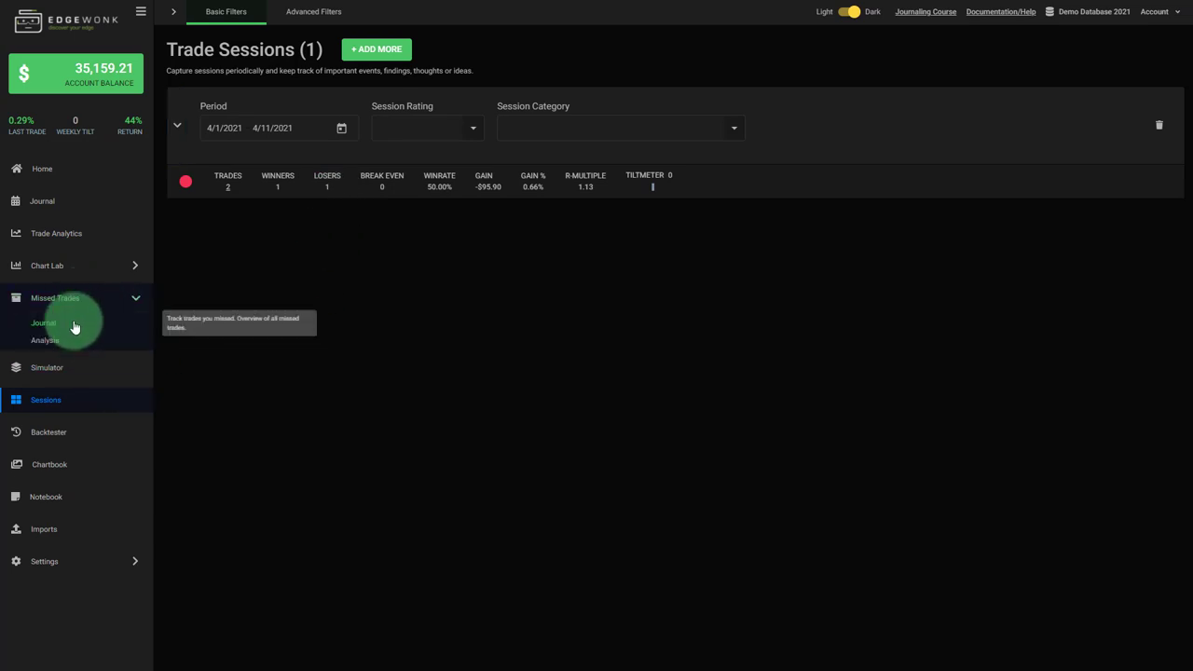
pyautogui.click(43, 323)
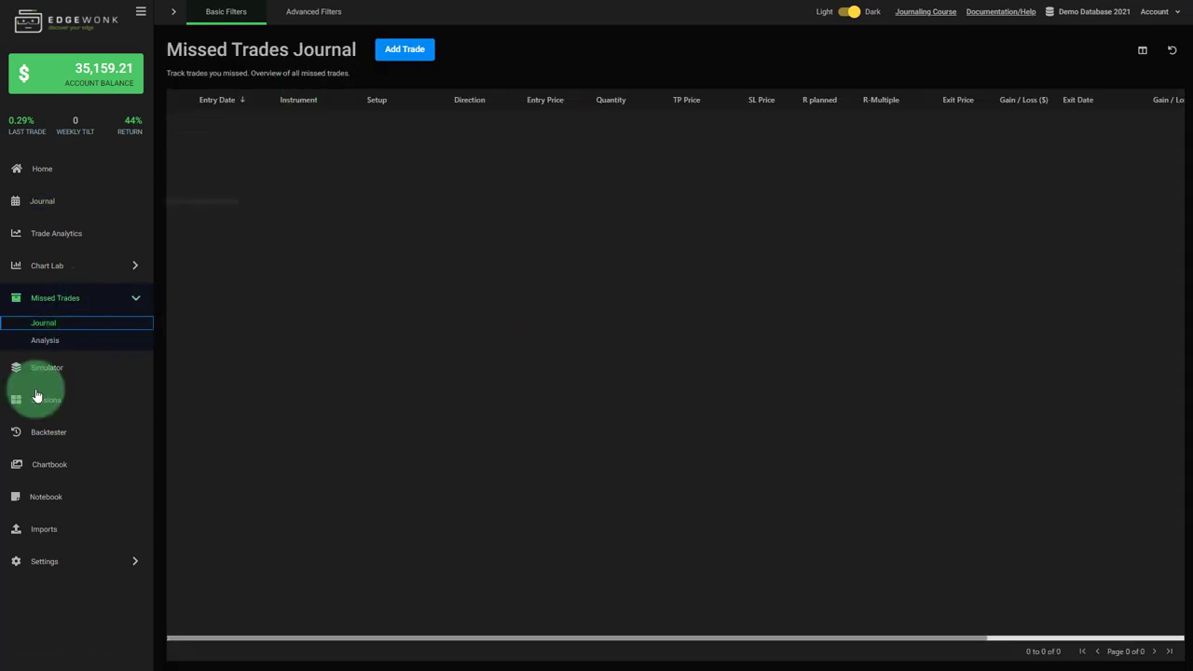
pyautogui.click(55, 297)
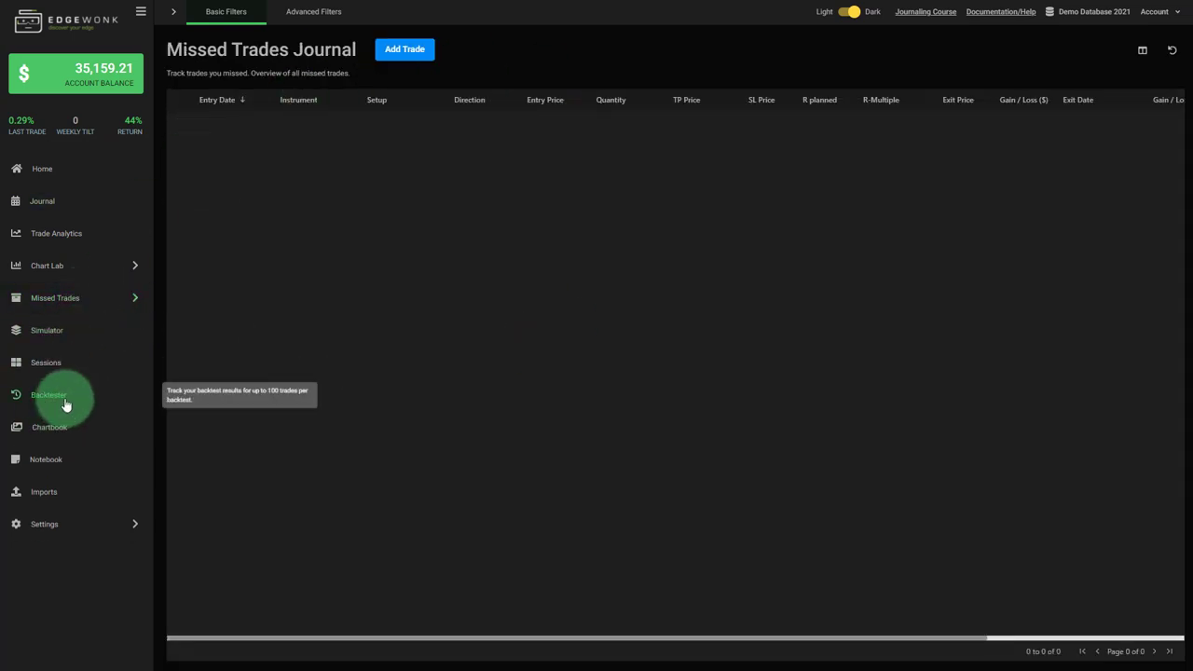
# Return to the Backtester page, which still lists no backtests
pyautogui.click(48, 394)
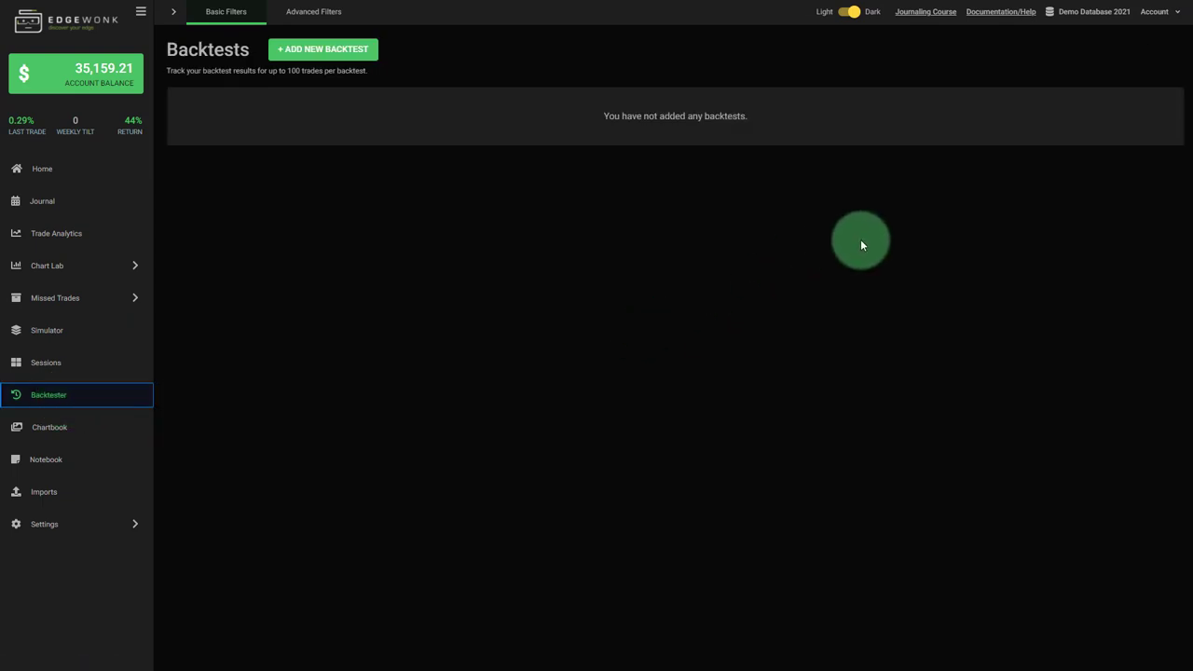
pyautogui.moveTo(680, 116)
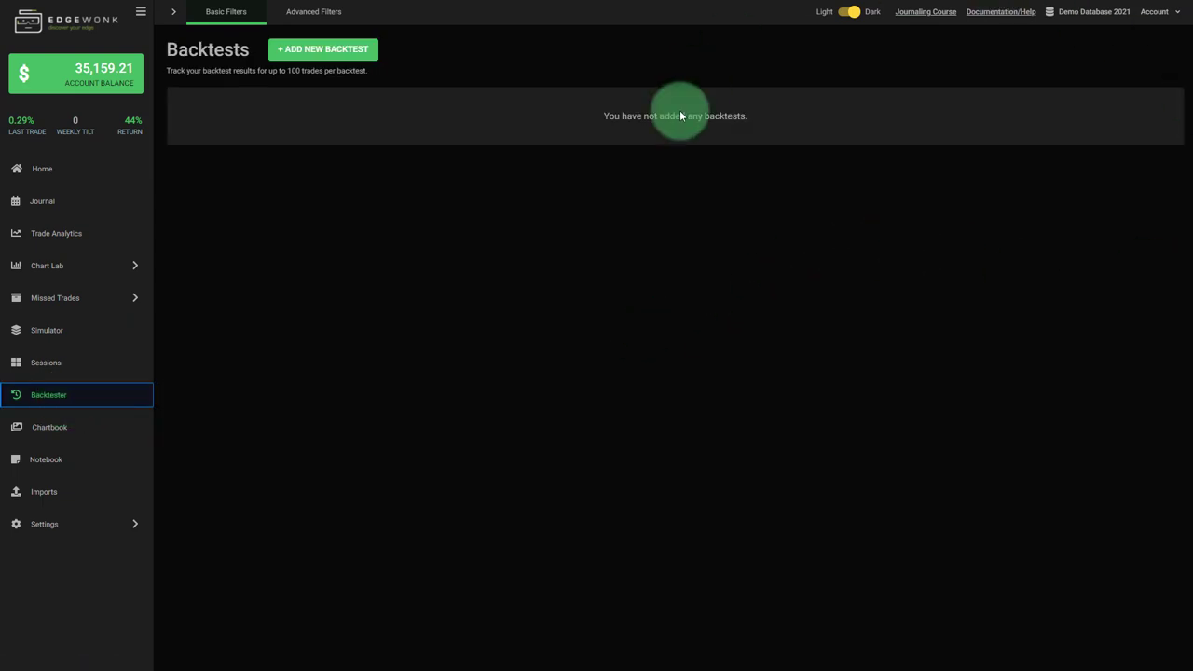
pyautogui.moveTo(498, 279)
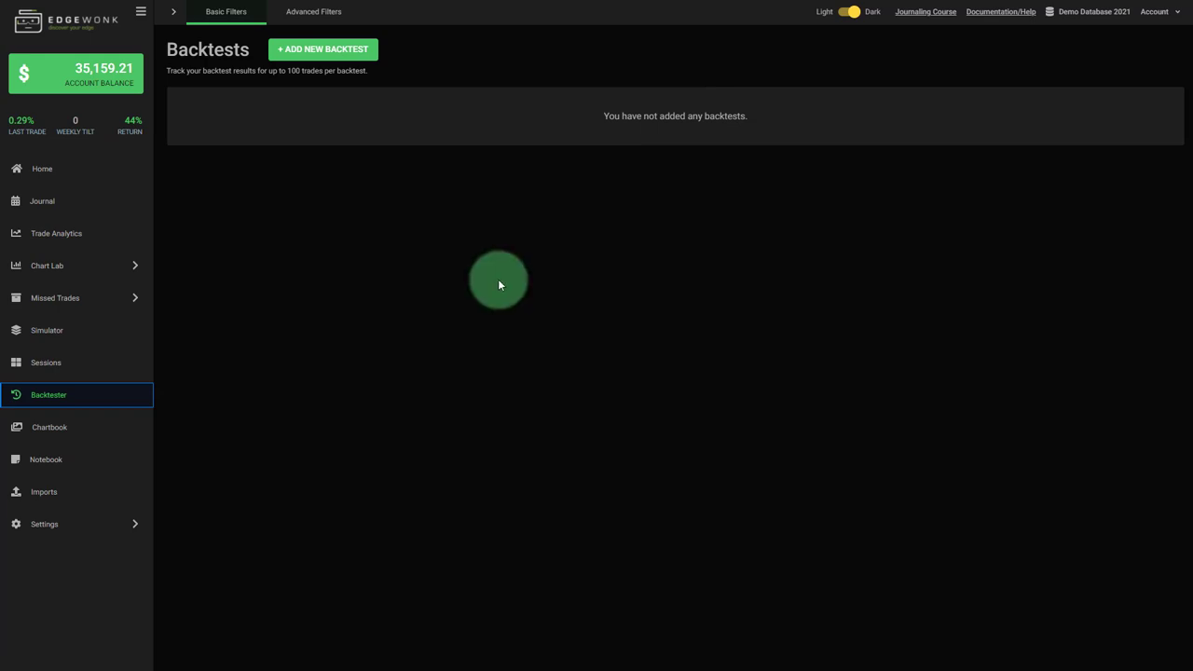
pyautogui.moveTo(324, 49)
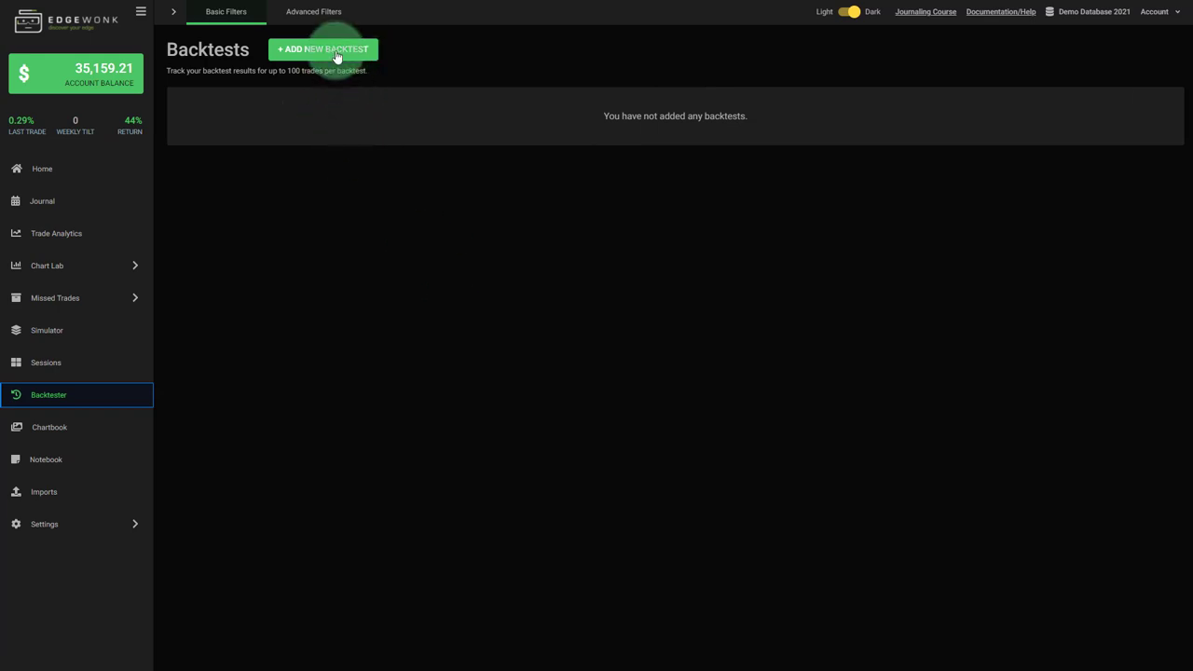
# Create a backtest and add Timeframes, Period, Markets, Outcome 1 and Outcome 2 note headings
pyautogui.click(322, 49)
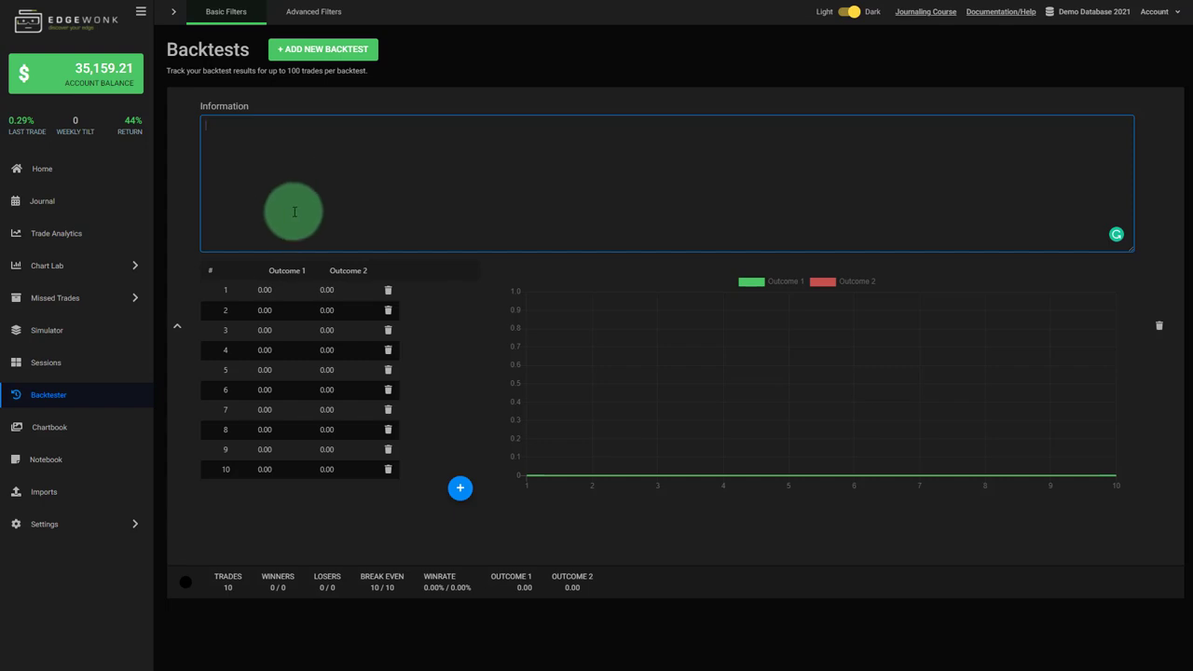
pyautogui.moveTo(314, 226)
pyautogui.write('Strategy idea:')
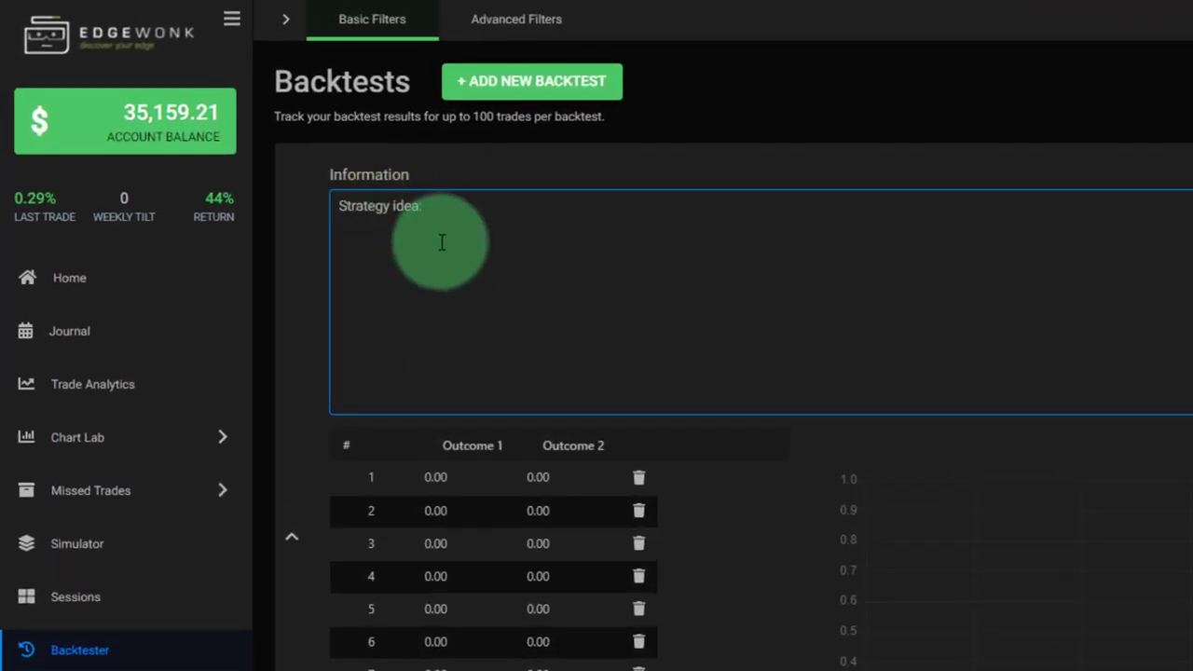
pyautogui.moveTo(505, 231)
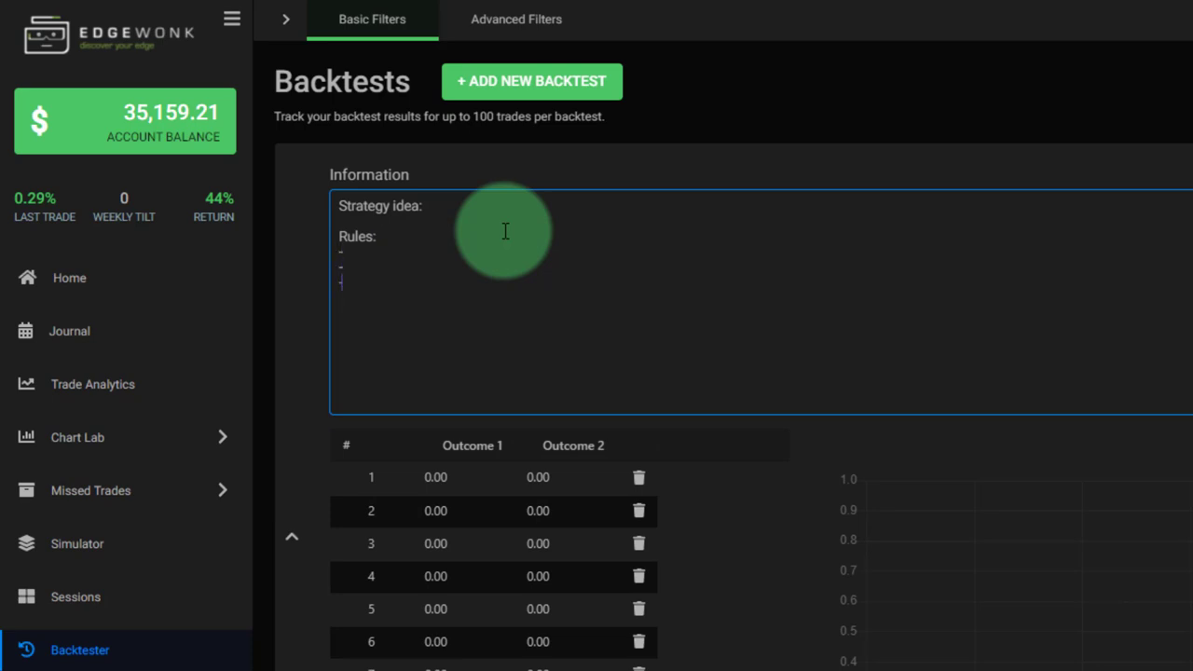
pyautogui.press('enter')
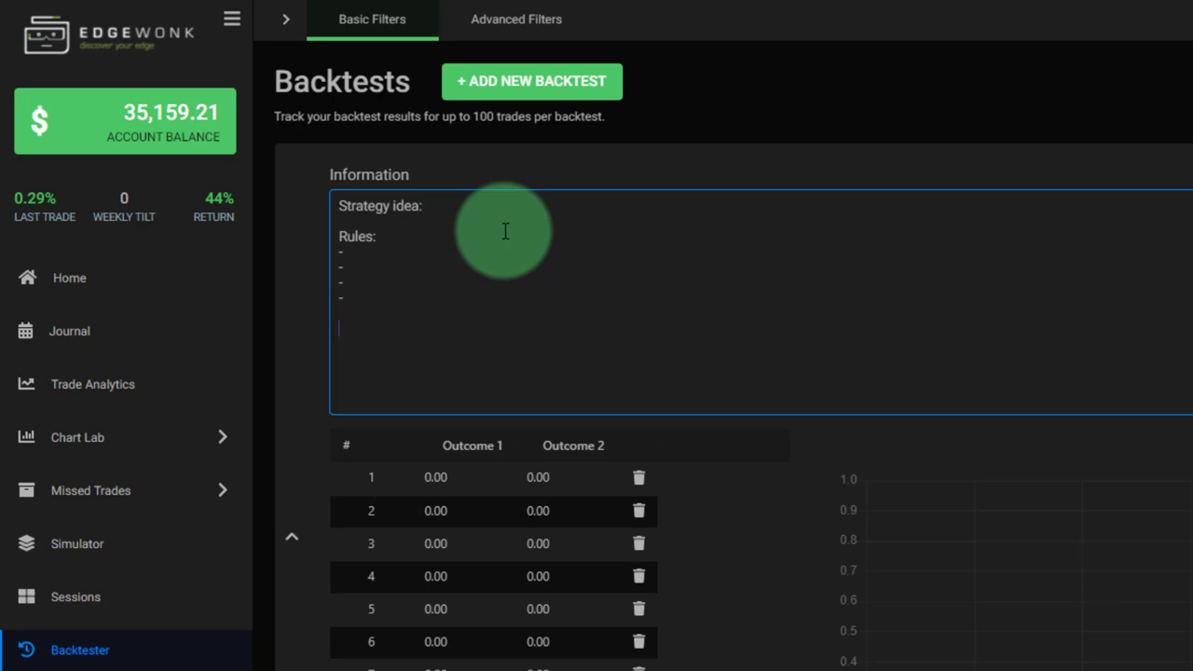
pyautogui.moveTo(535, 390)
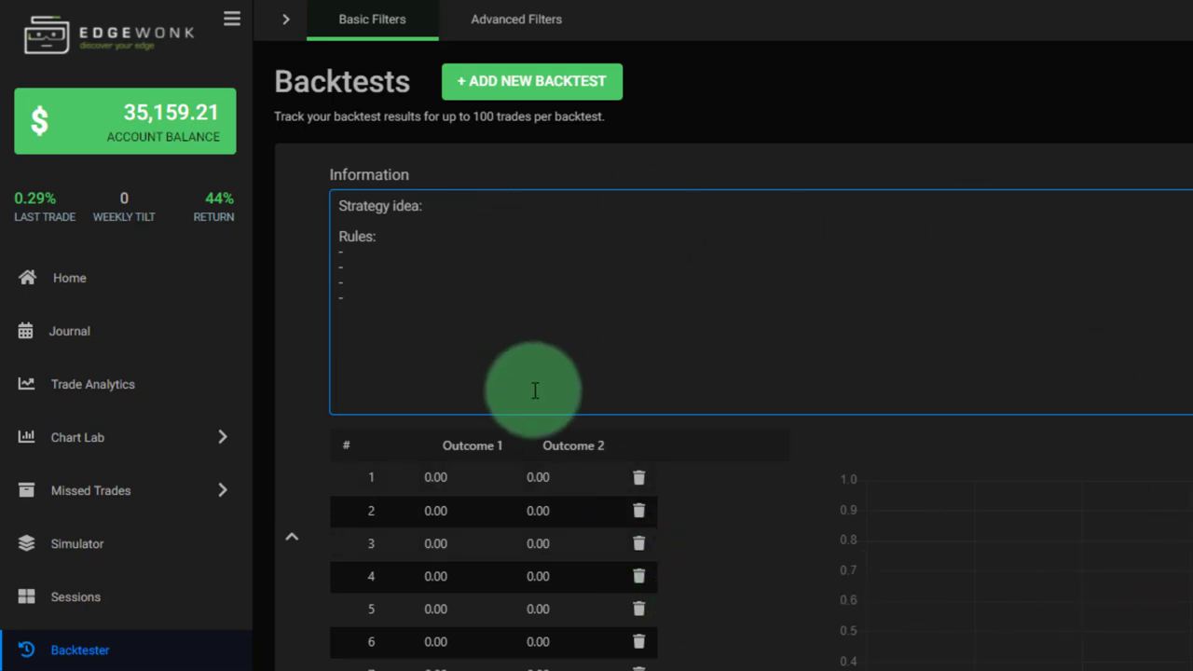
pyautogui.write('Timeframes:')
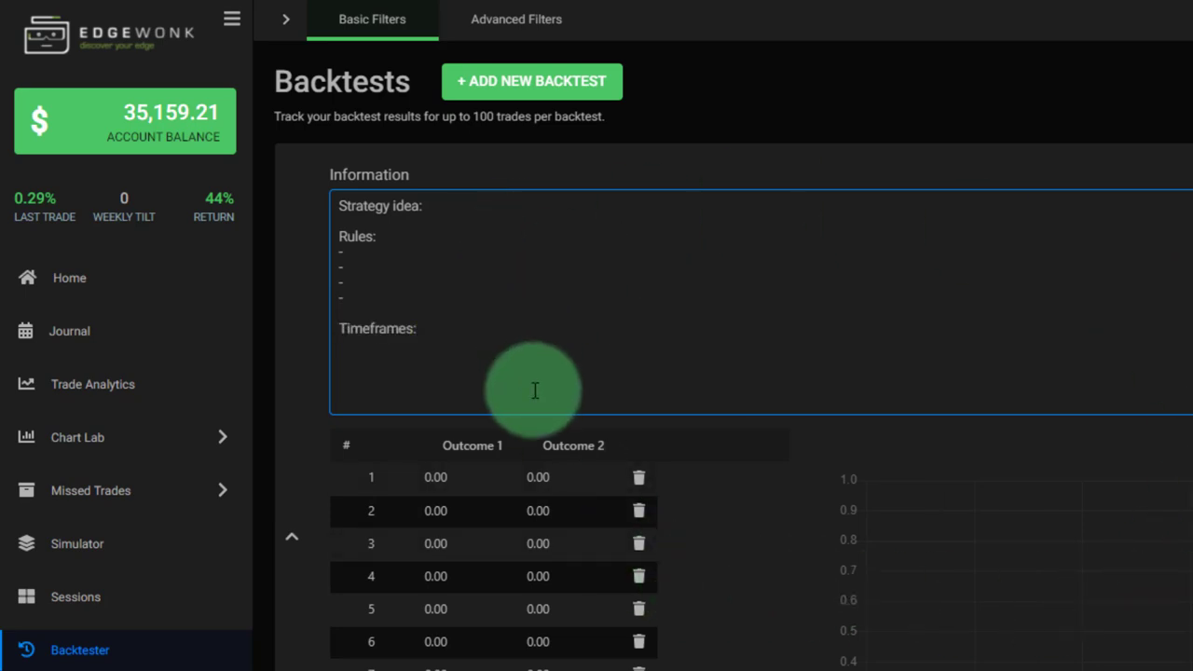
pyautogui.write('Pe')
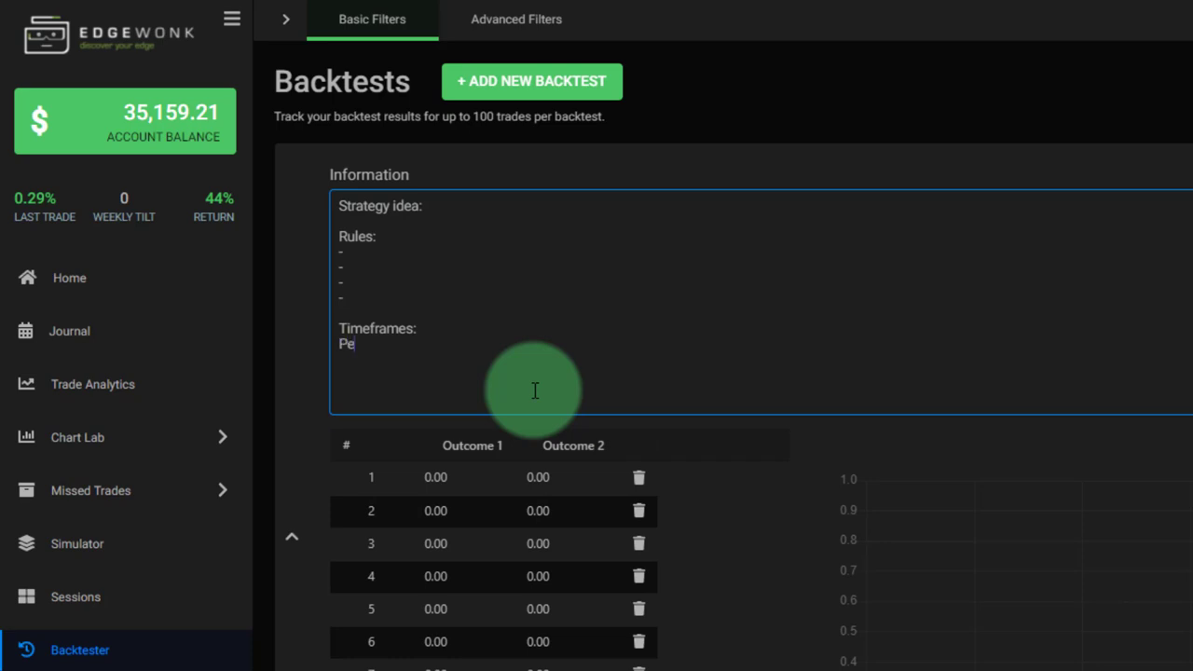
pyautogui.write('riod:')
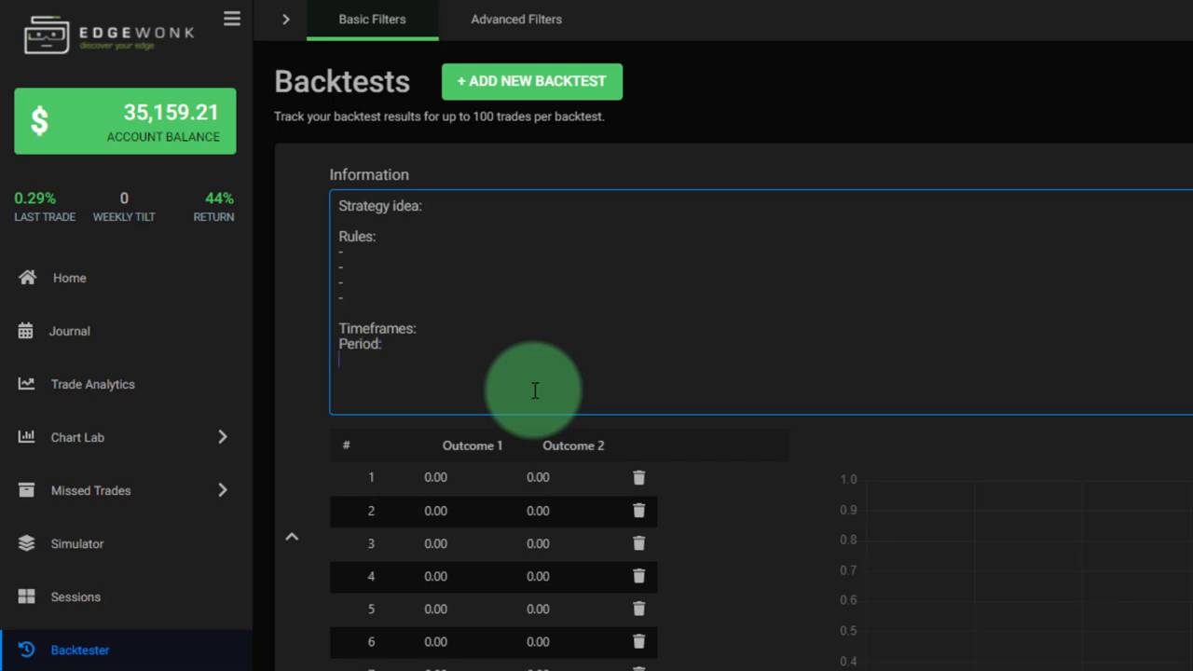
pyautogui.write('Markets:')
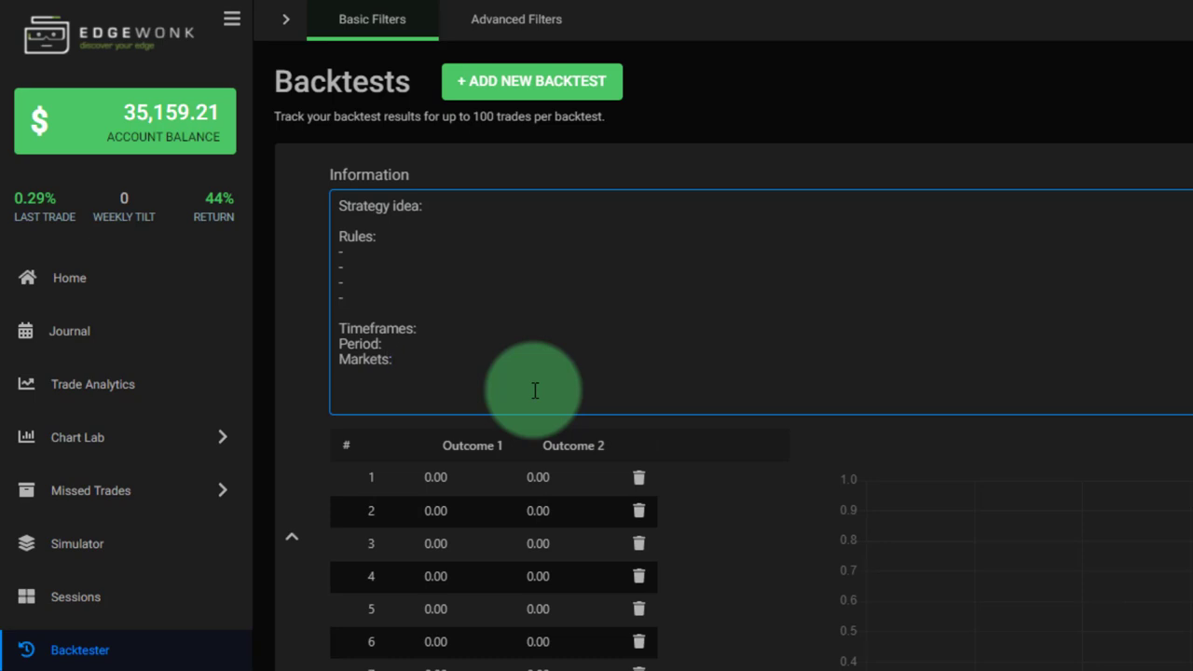
pyautogui.scroll(-3)
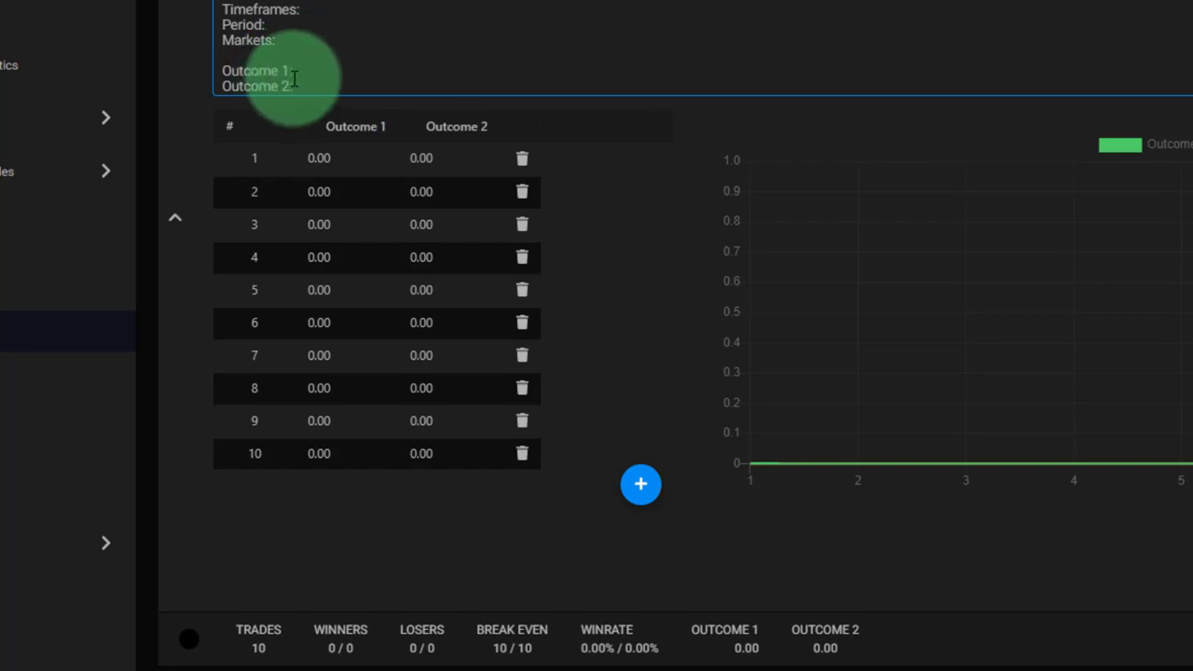
pyautogui.doubleClick(249, 71)
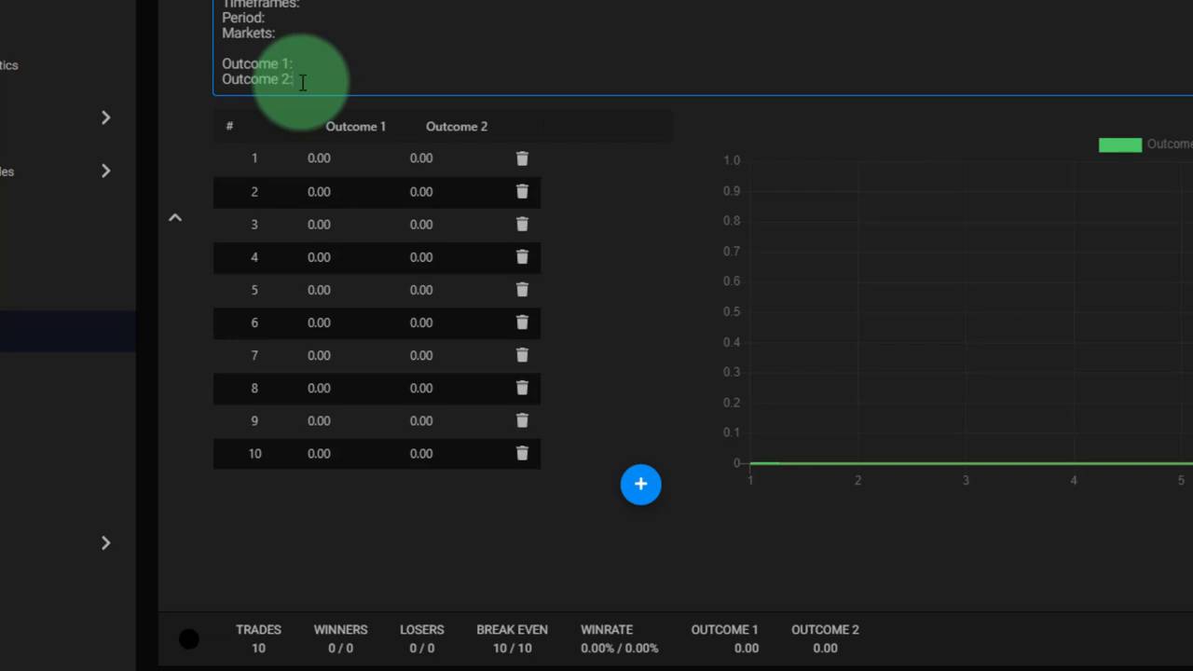
pyautogui.doubleClick(259, 79)
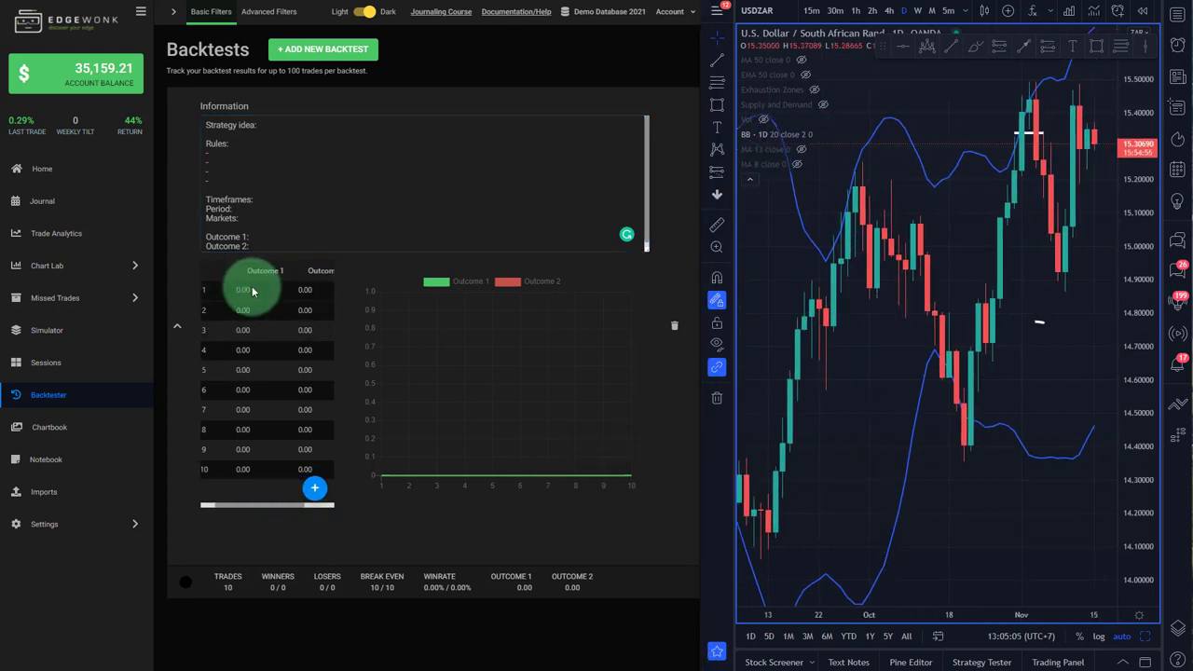
# Enter trades 1–3: Outcome 1 as 2, 2, -1 and Outcome 2 as 1.5, 1, -0.3
pyautogui.click(259, 289)
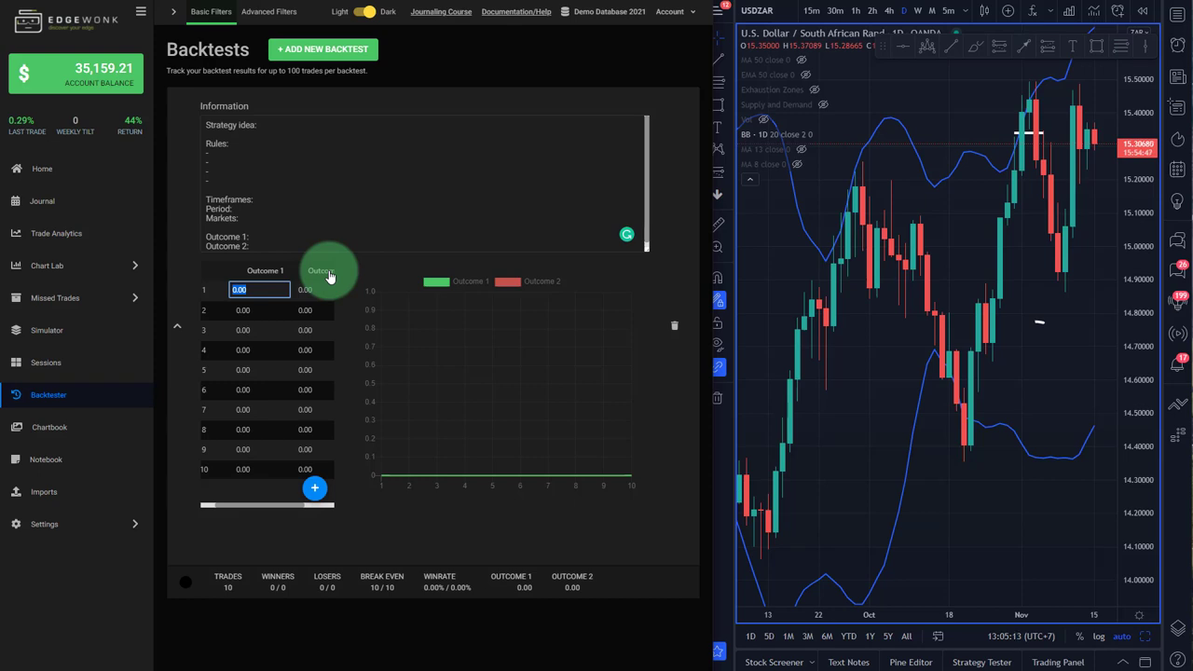
pyautogui.moveTo(313, 298)
pyautogui.write('2')
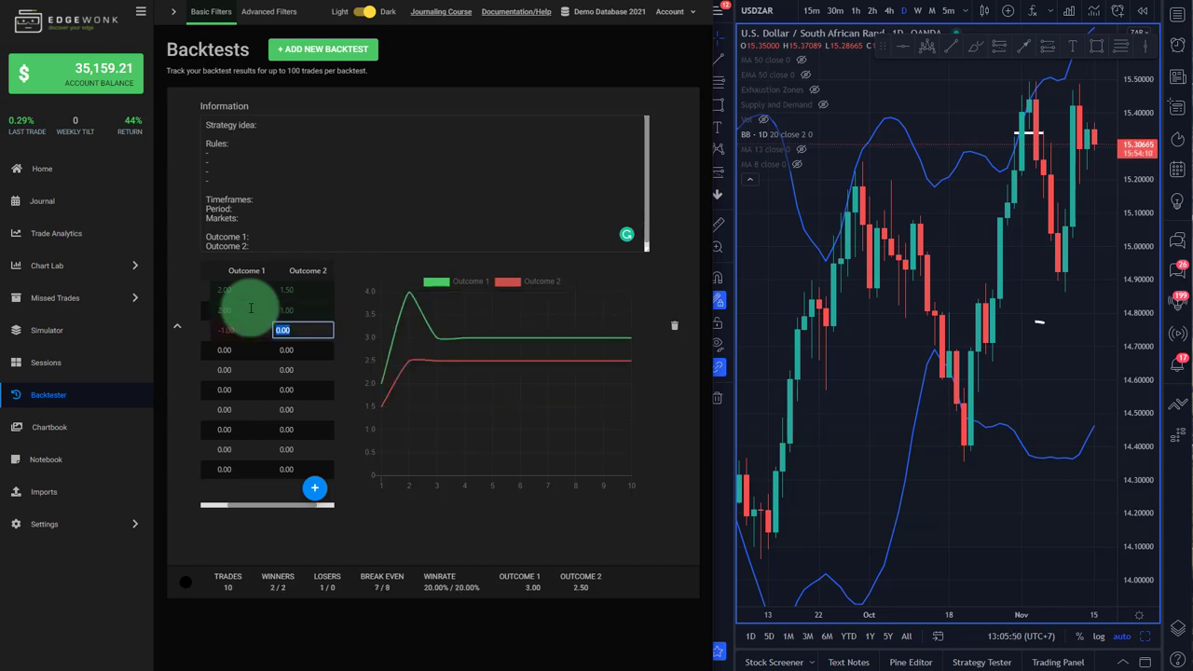
pyautogui.write('-0.3')
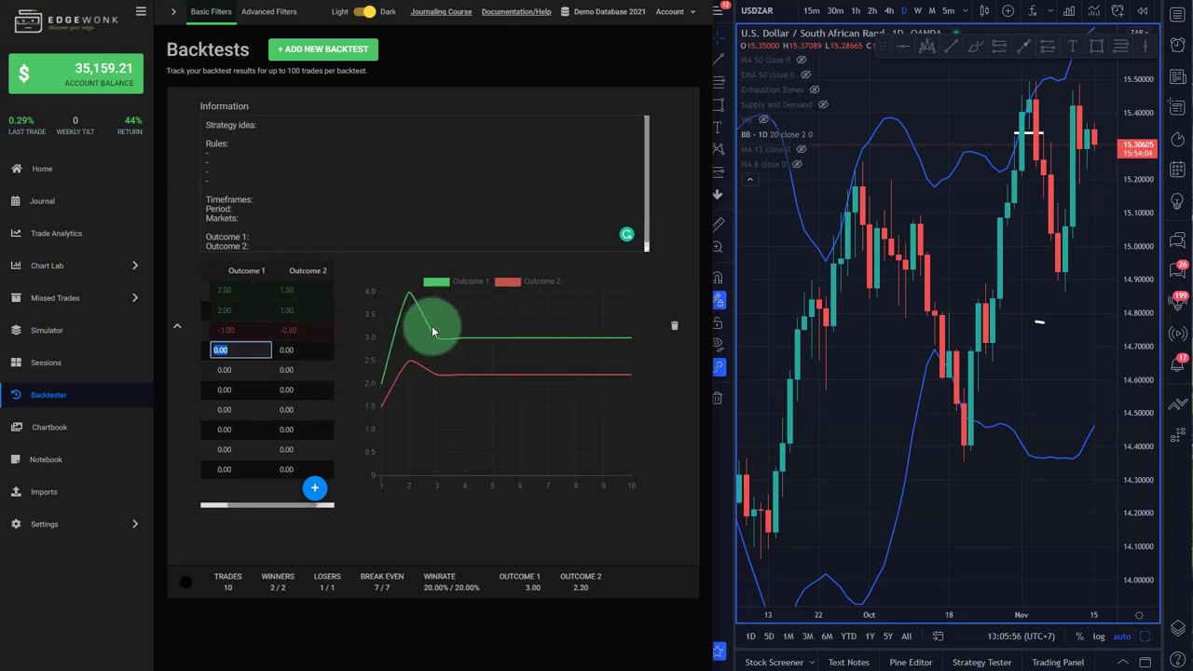
pyautogui.moveTo(415, 390)
pyautogui.write('2')
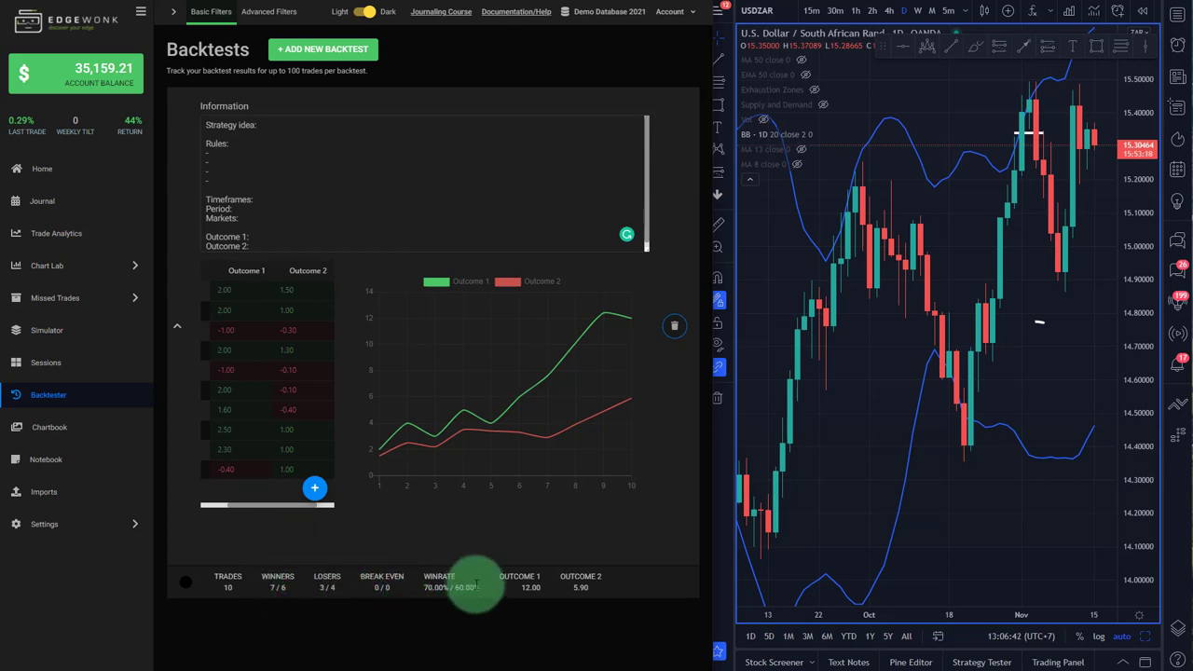
pyautogui.moveTo(475, 610)
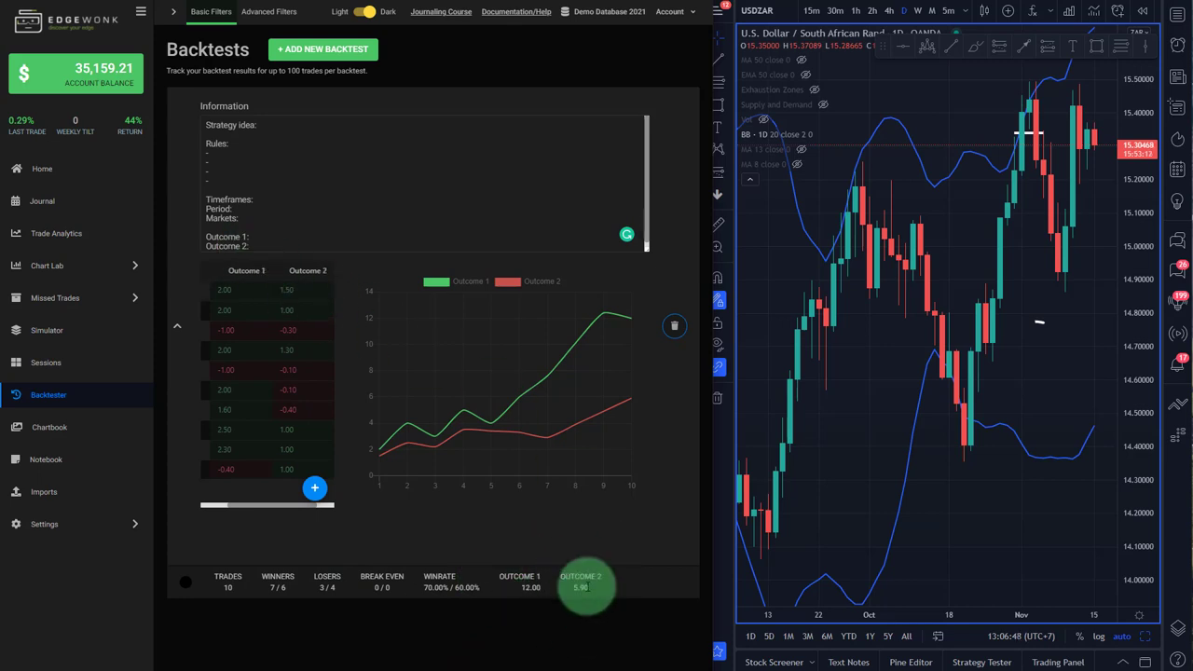
# Log trades 4–10 and add trade rows to reach 18
pyautogui.click(457, 281)
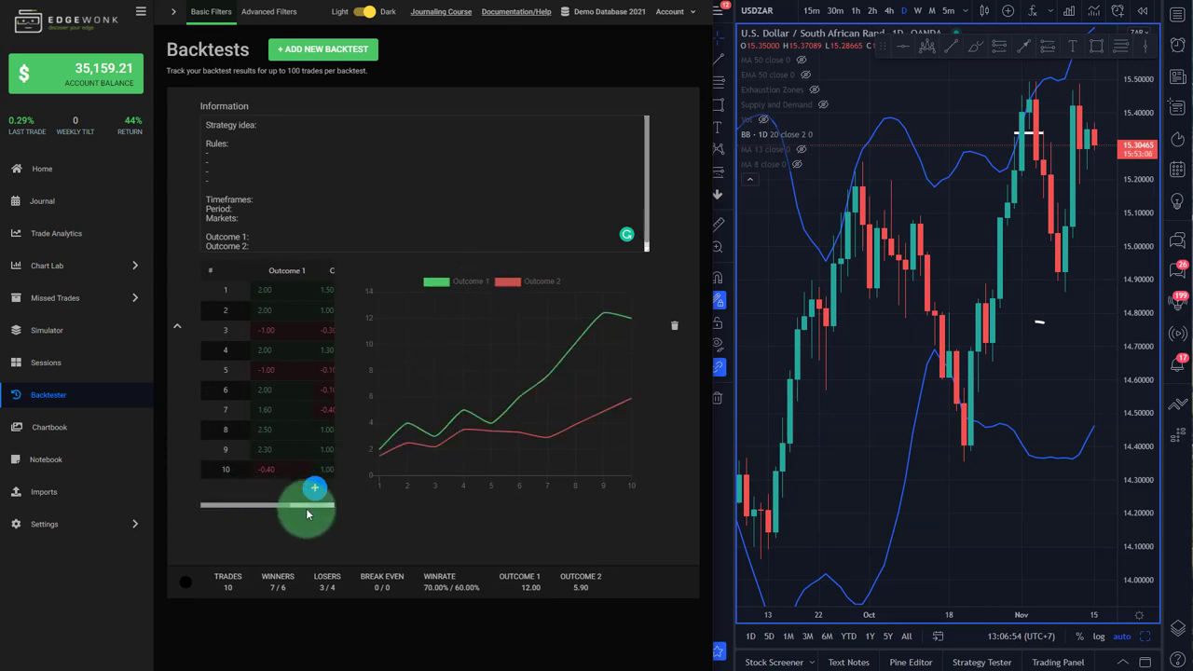
pyautogui.click(314, 489)
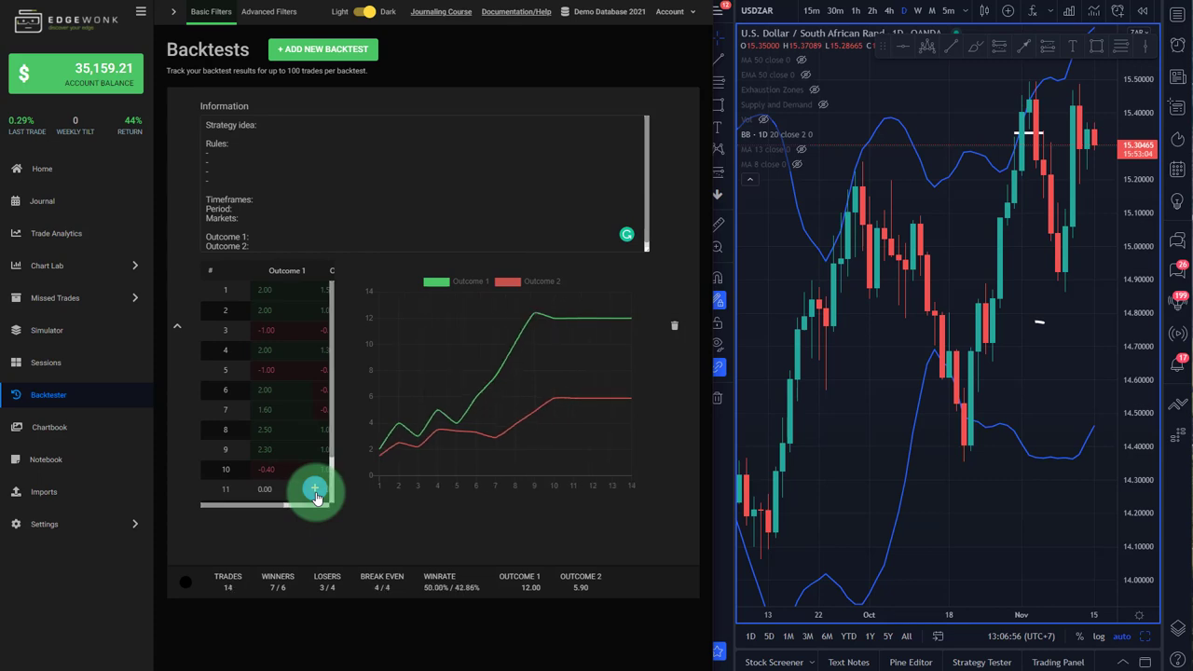
pyautogui.click(314, 488)
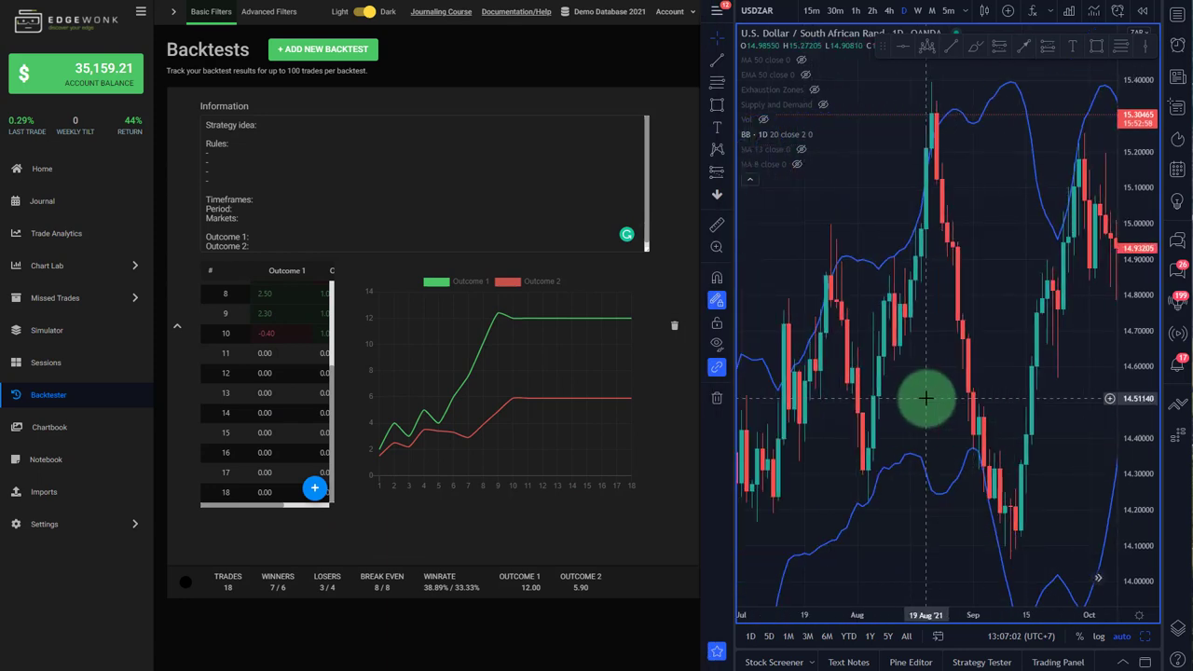
pyautogui.moveTo(165, 312)
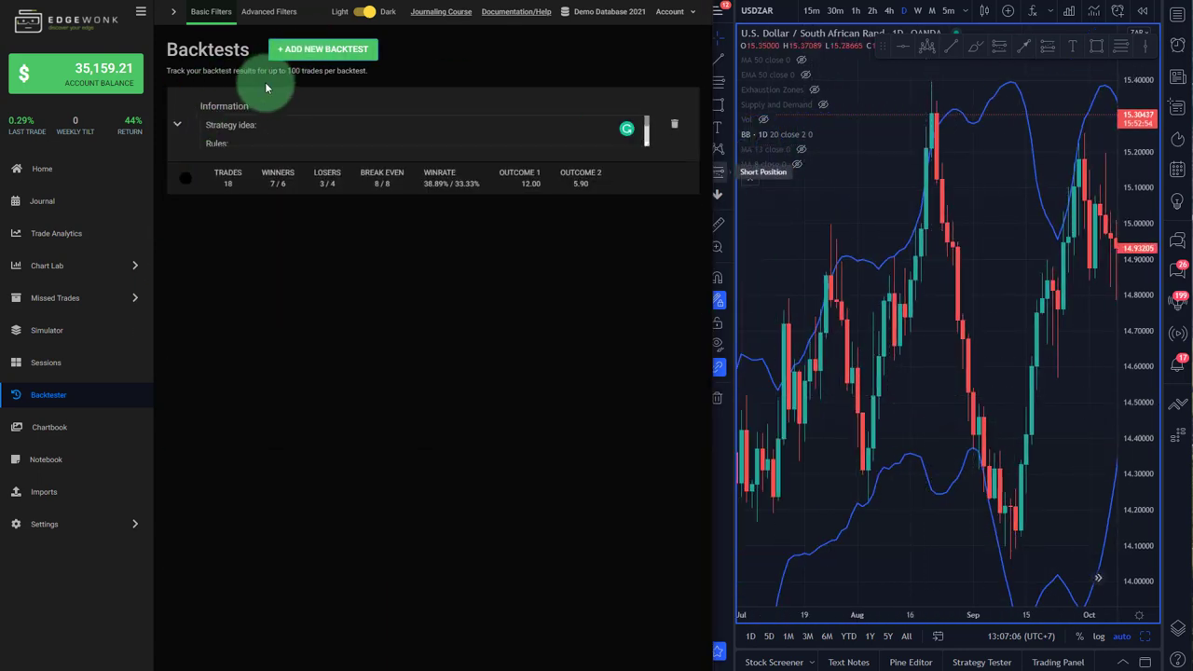
# Collapse the first backtest and add a second, empty backtest with 10 trades
pyautogui.click(323, 49)
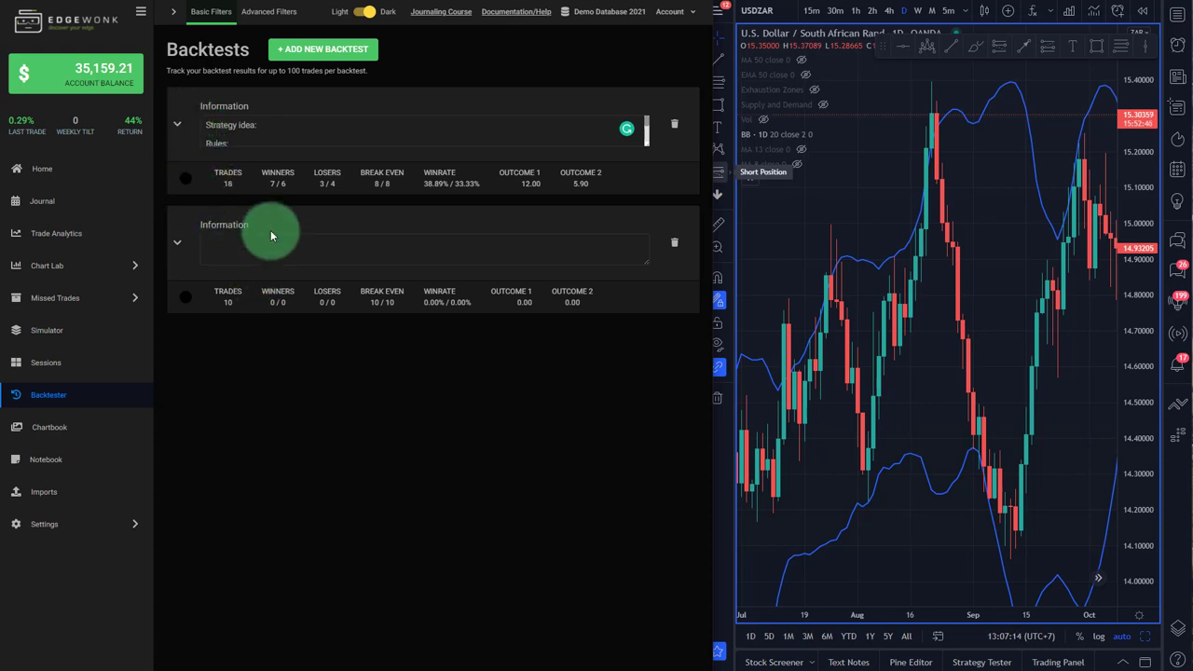
pyautogui.moveTo(169, 272)
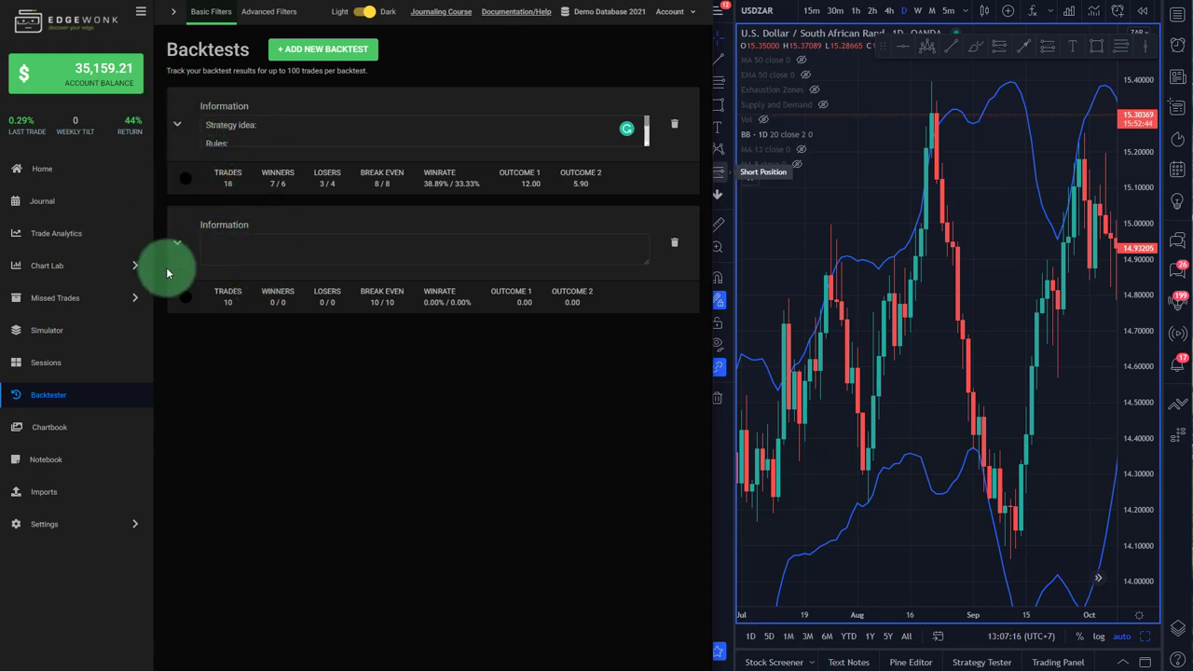
pyautogui.moveTo(45, 459)
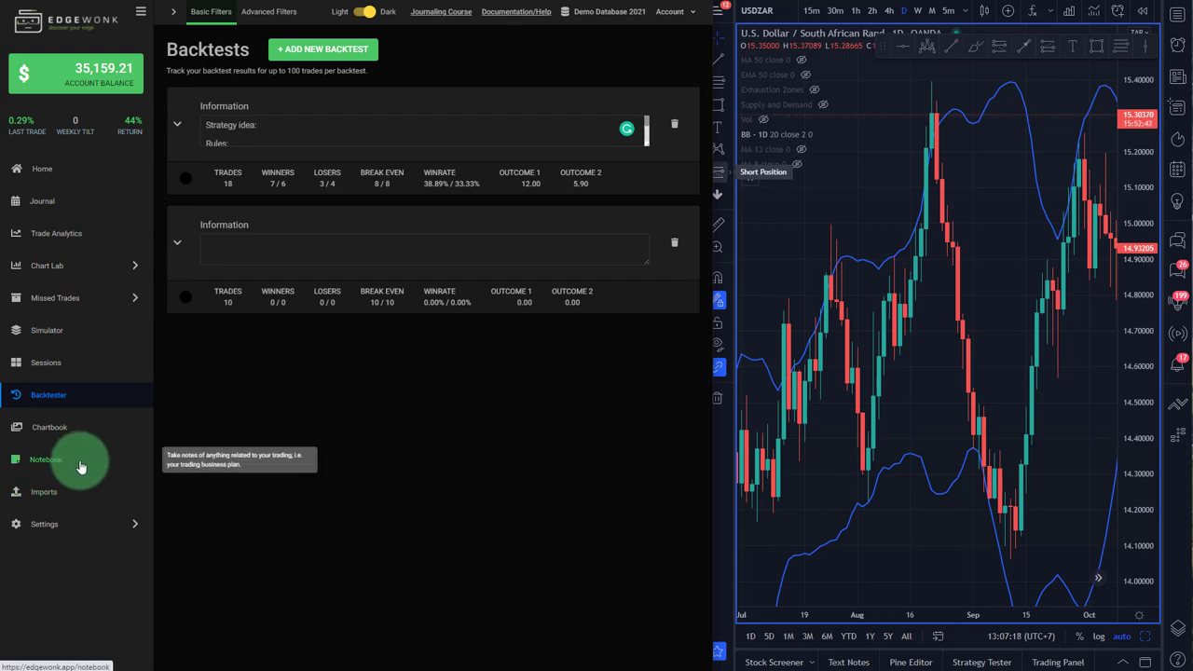
# Add a new Notebook note and title it 'Backtest 1'
pyautogui.click(46, 459)
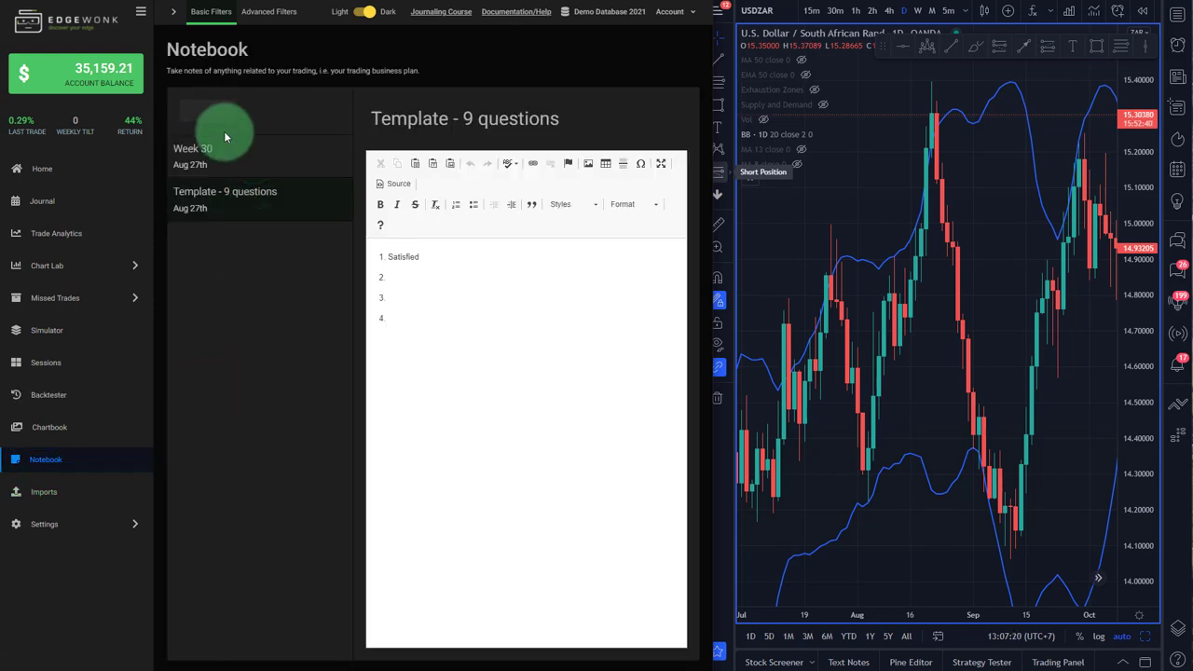
pyautogui.click(207, 110)
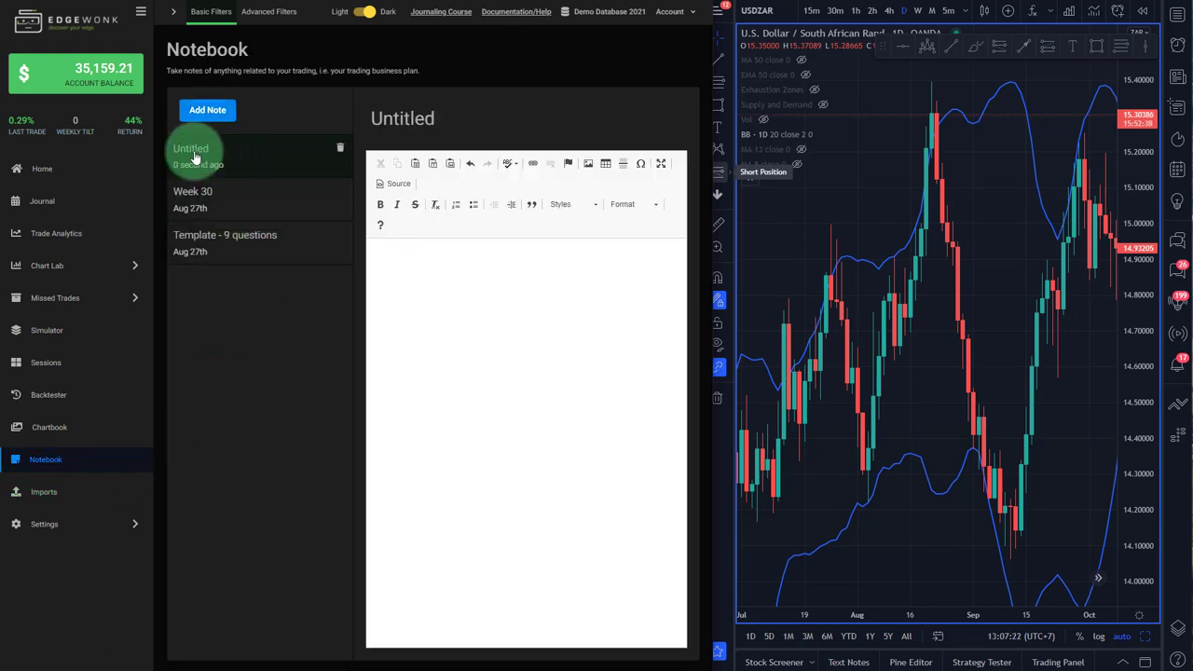
pyautogui.click(402, 118)
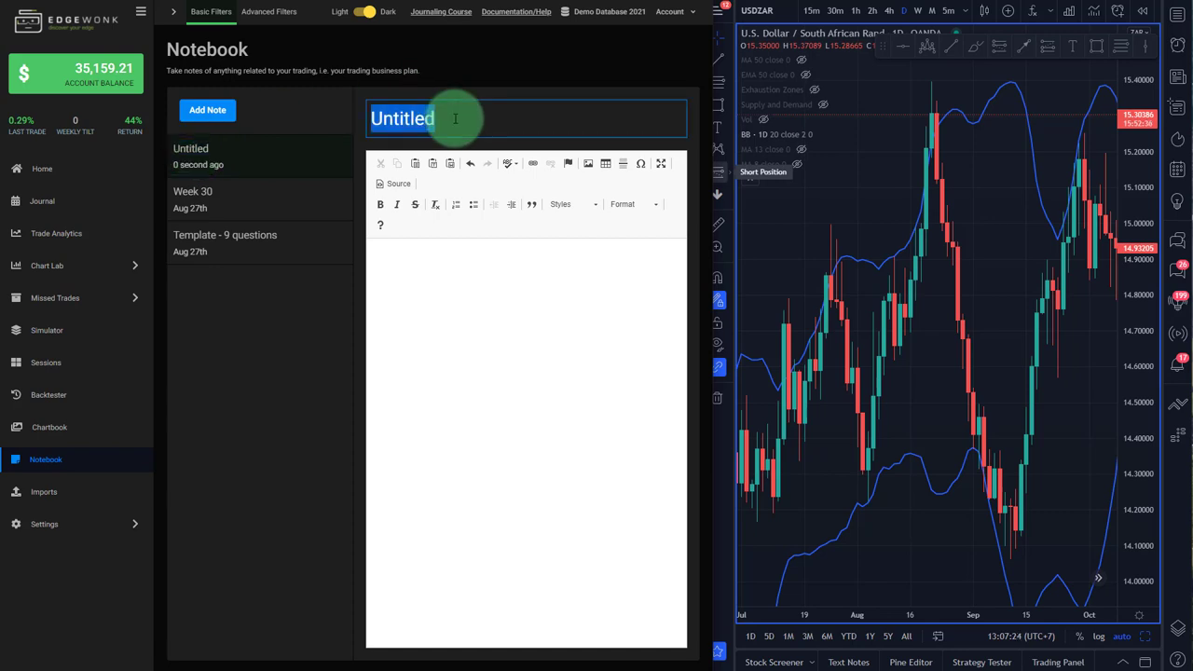
pyautogui.write('Backtest 1')
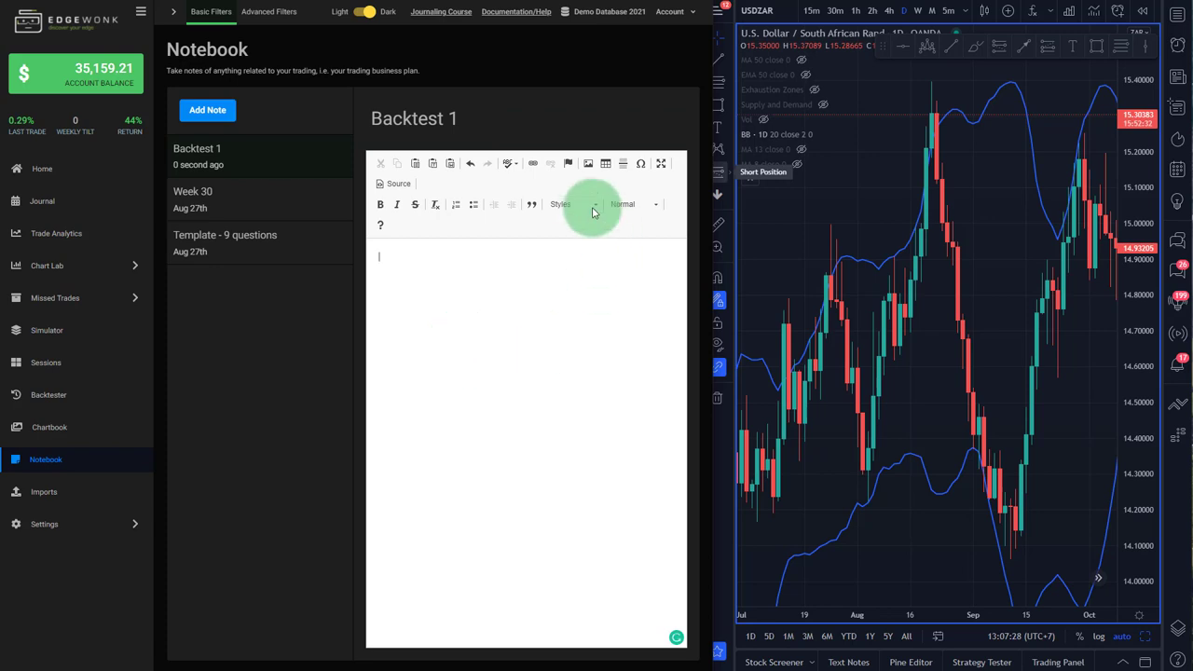
pyautogui.moveTo(111, 395)
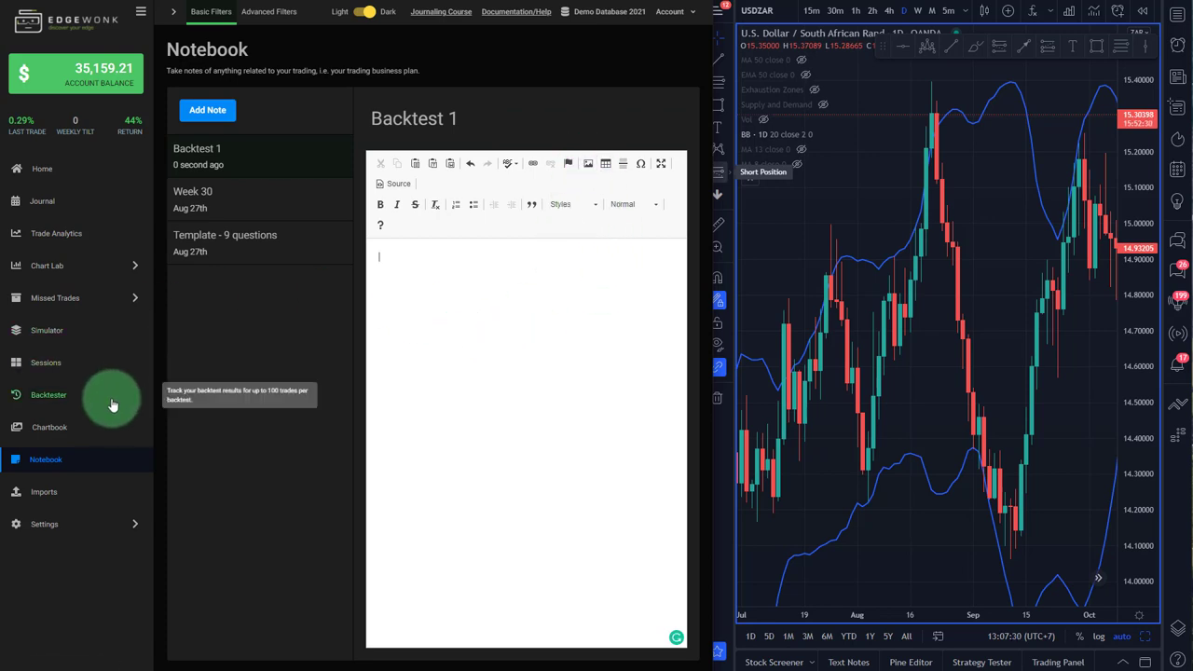
# Go back to Backtester with the first backtest's notes, table and chart expanded
pyautogui.click(49, 394)
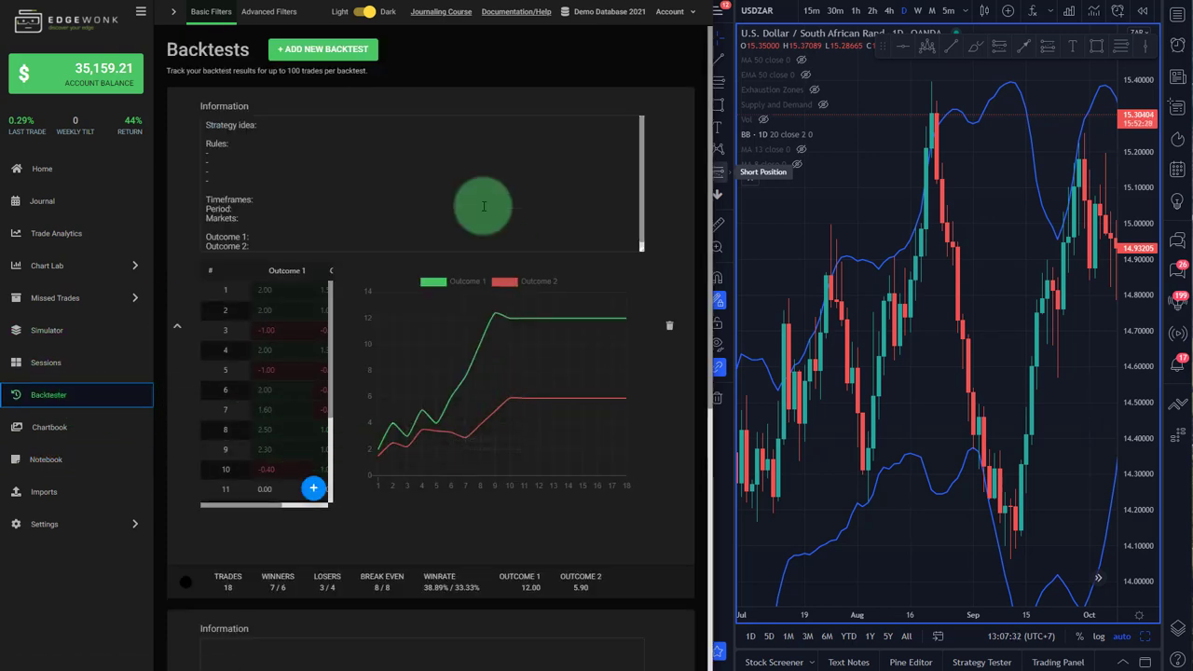
pyautogui.moveTo(342, 404)
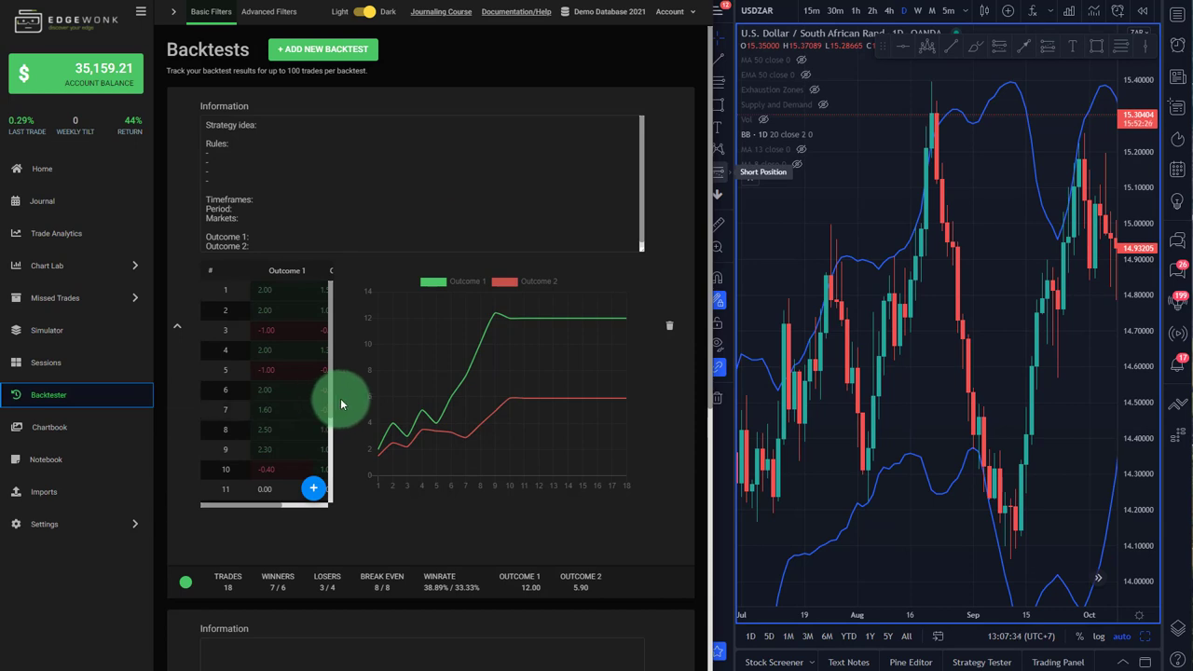
pyautogui.moveTo(342, 412)
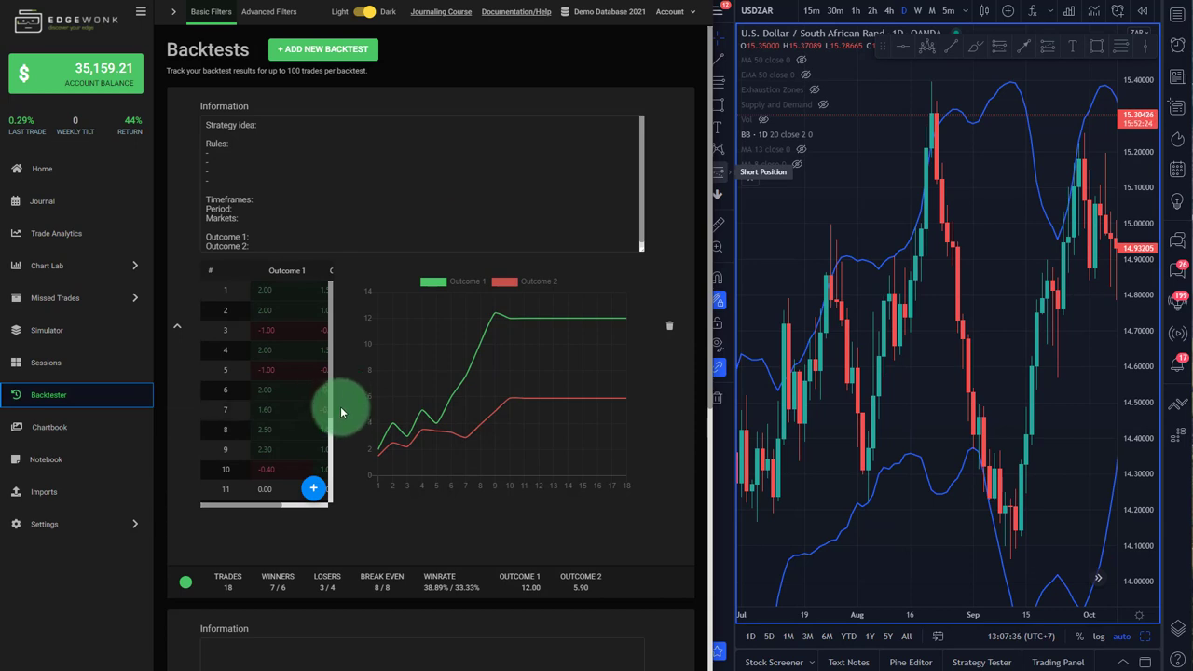
pyautogui.moveTo(341, 378)
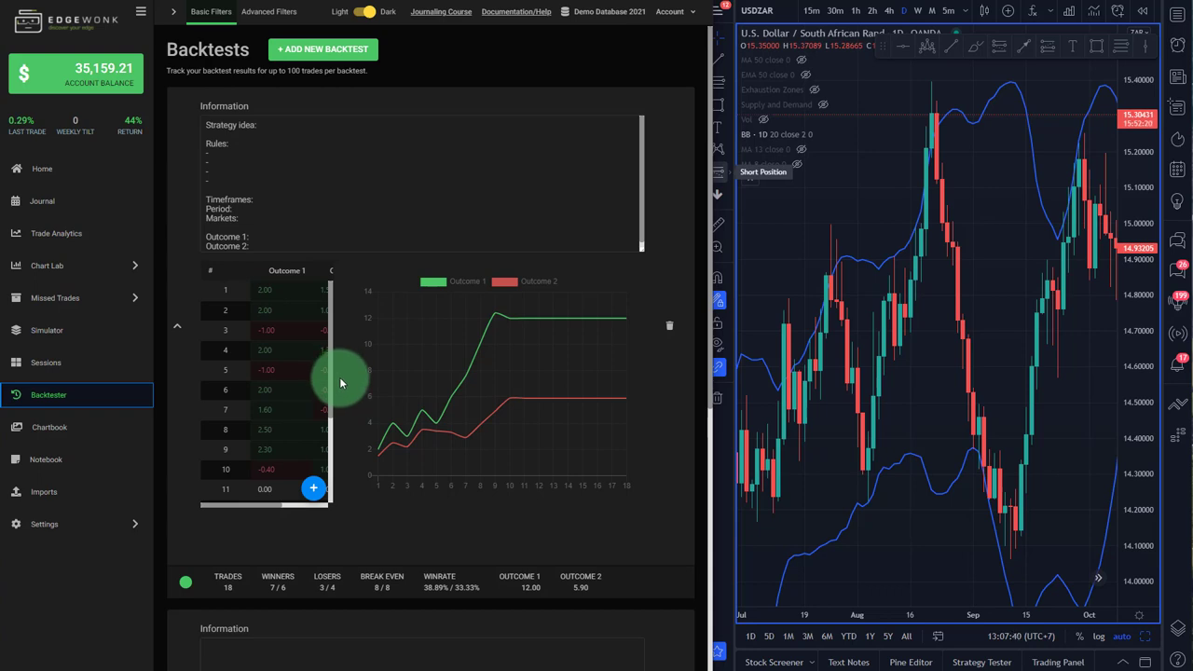
pyautogui.moveTo(352, 378)
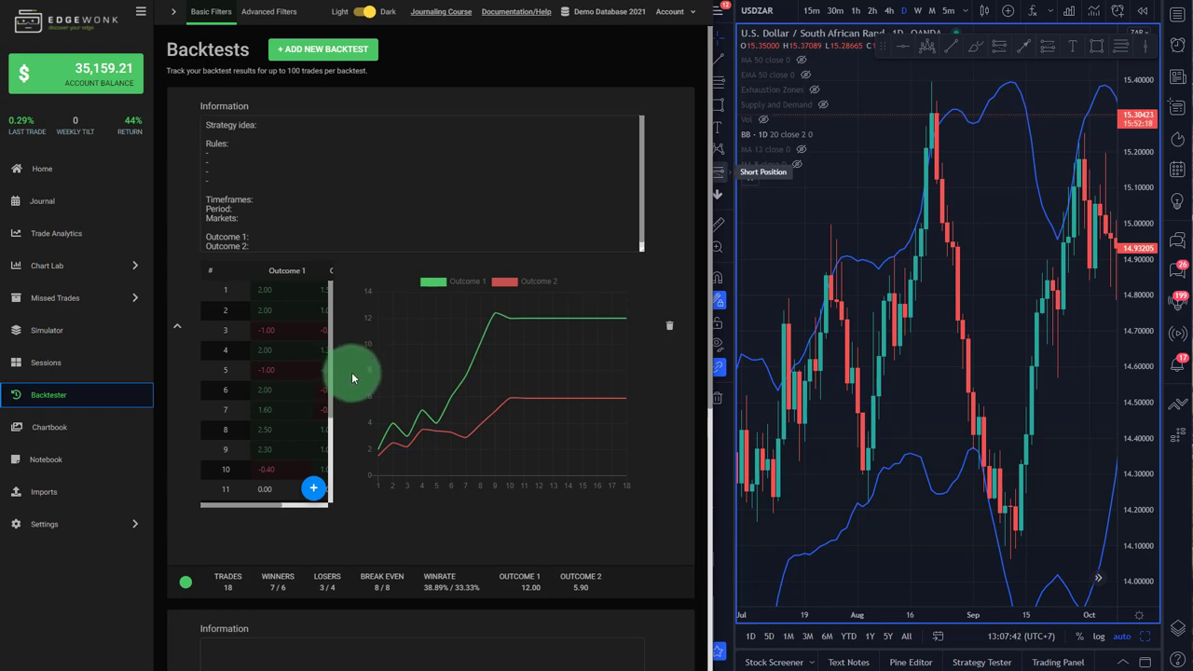
pyautogui.moveTo(957, 445)
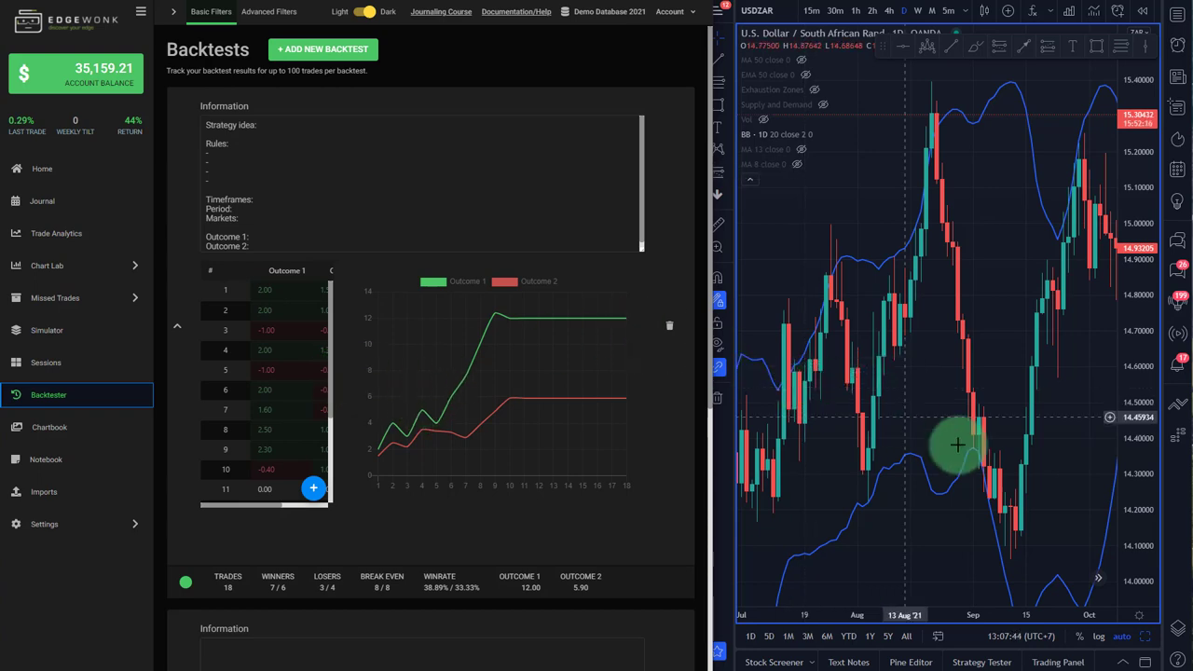